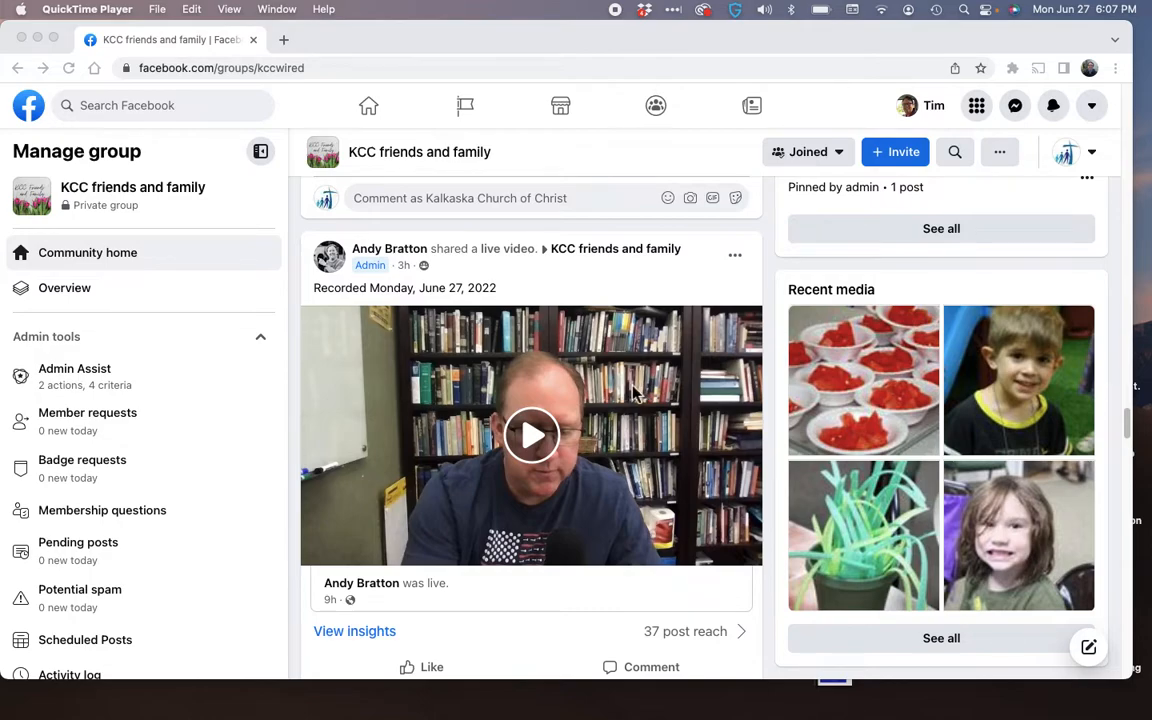
mouse_move(592, 162)
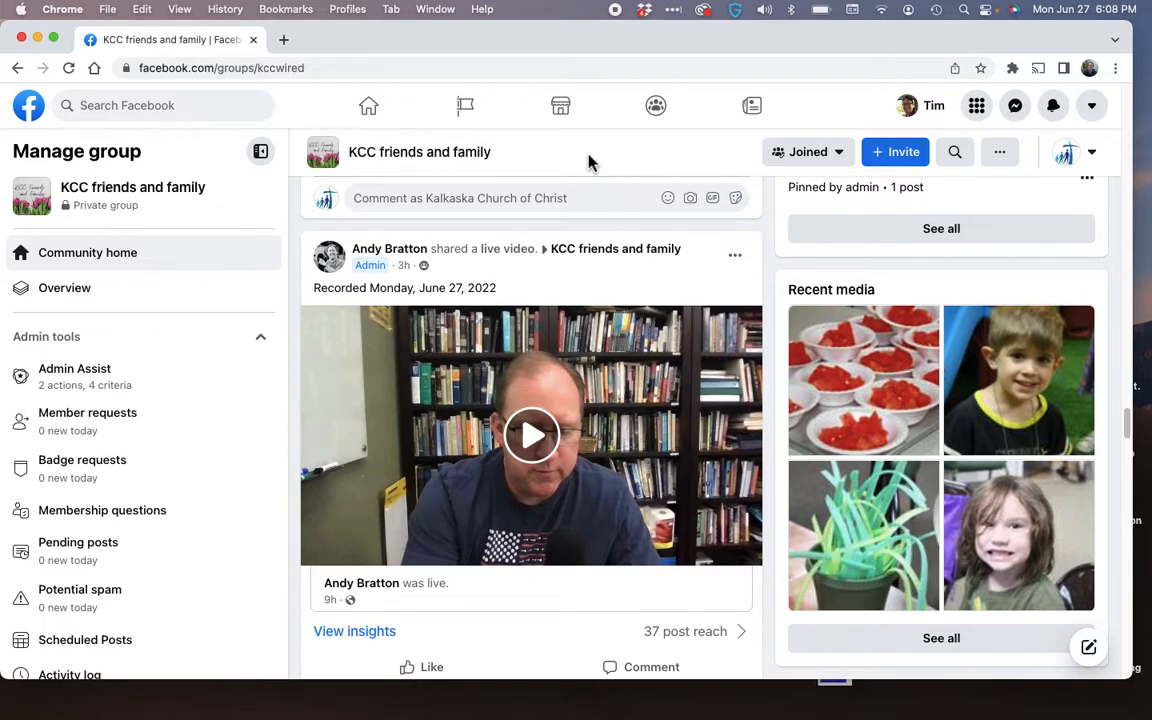
mouse_move(640, 374)
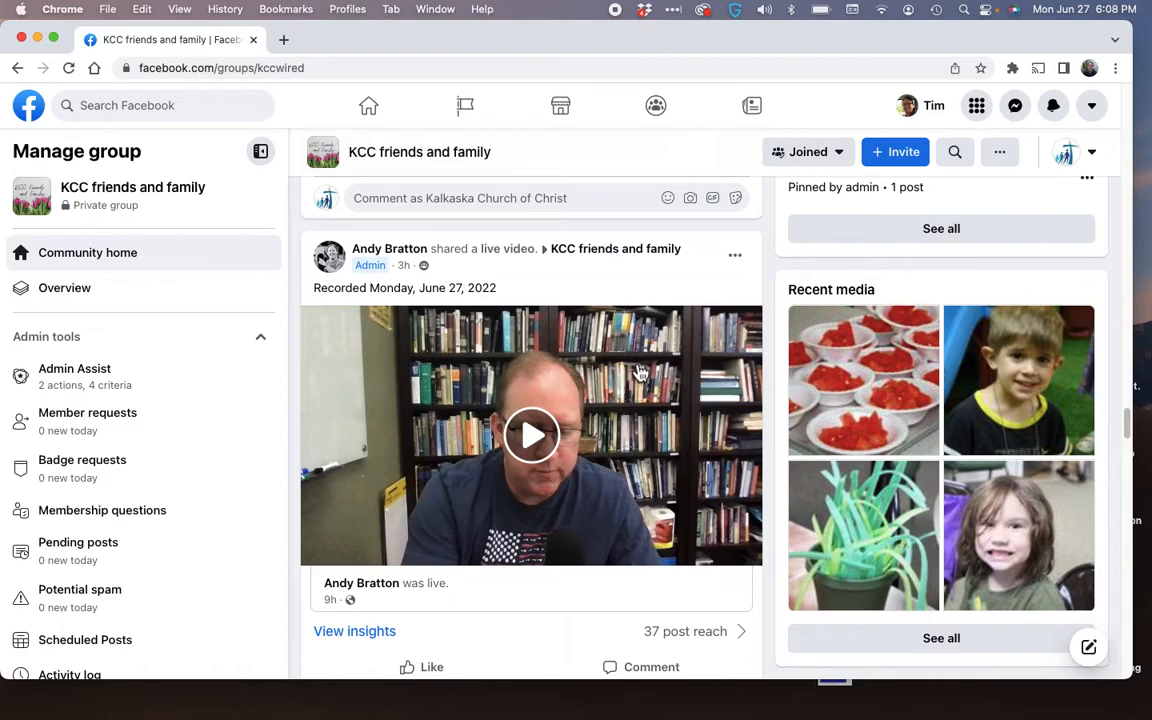
mouse_move(590, 288)
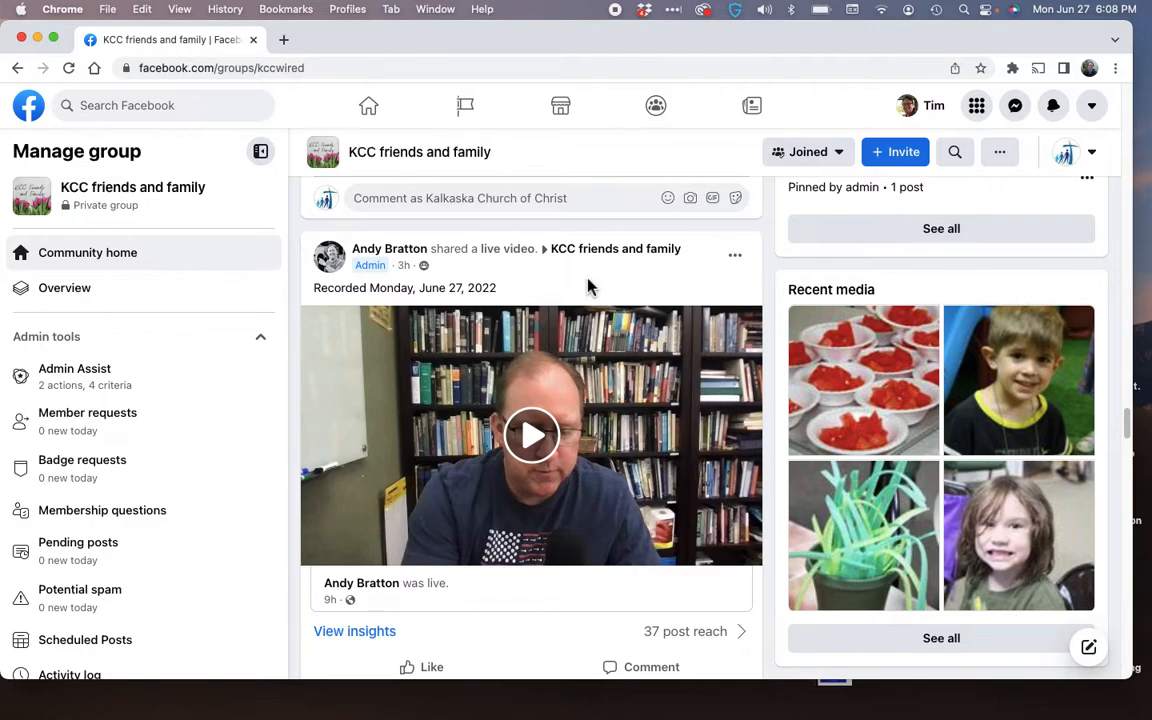
mouse_move(638, 376)
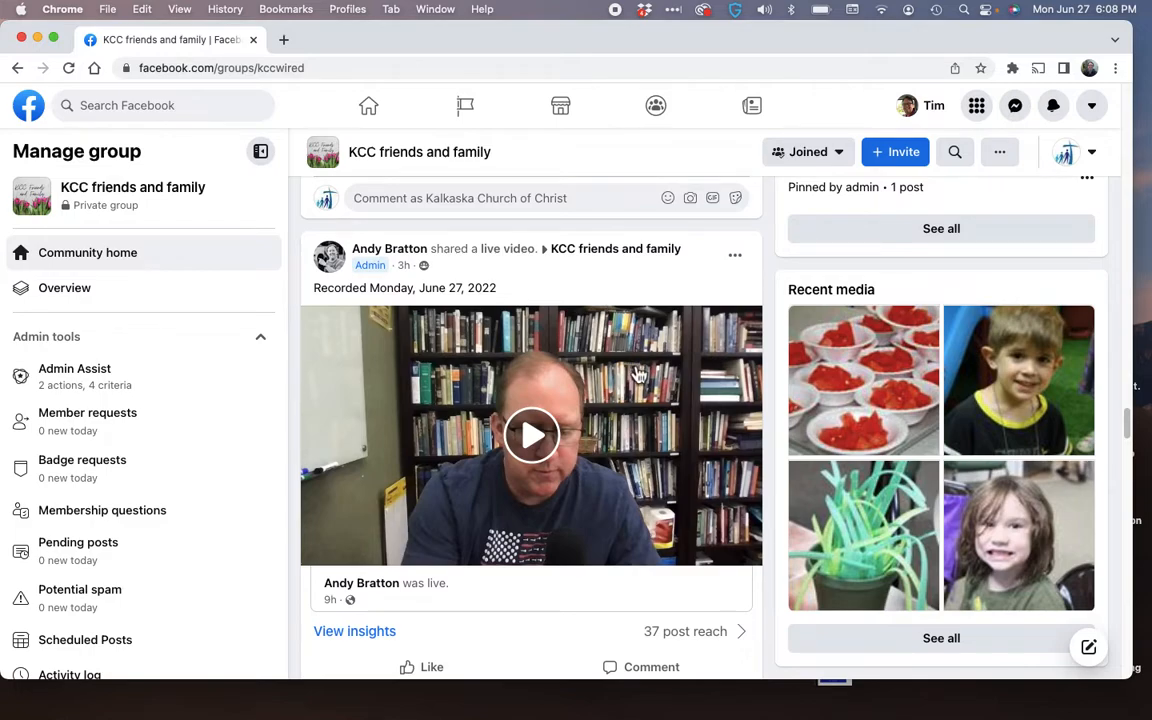
- Open the KCC friends and family group's live video (Luke 5:1-?) in its own viewer
click(532, 436)
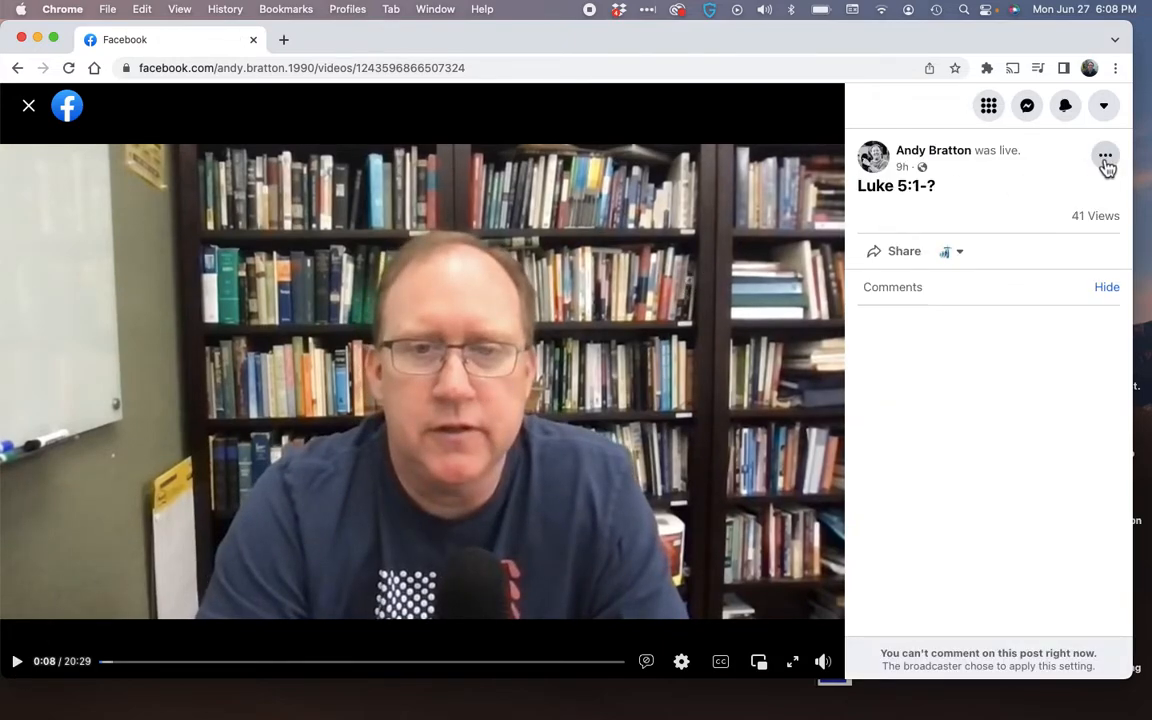
- Copy the live video's link from its three-dot options menu
click(1104, 156)
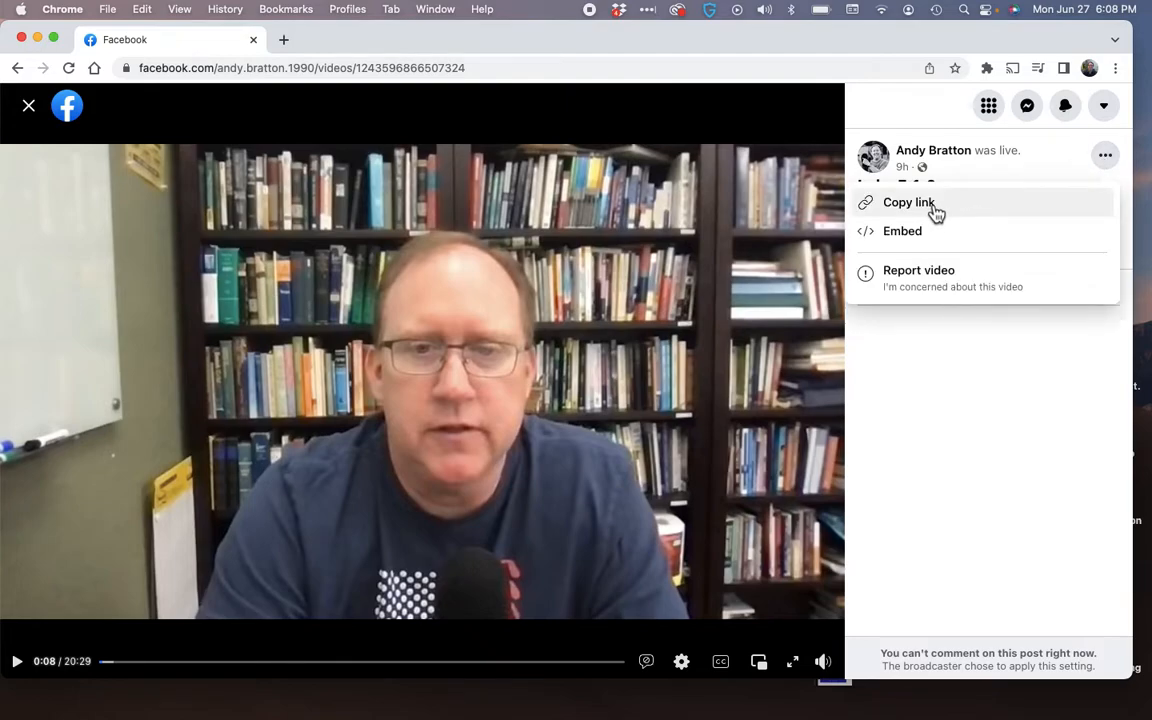
click(908, 202)
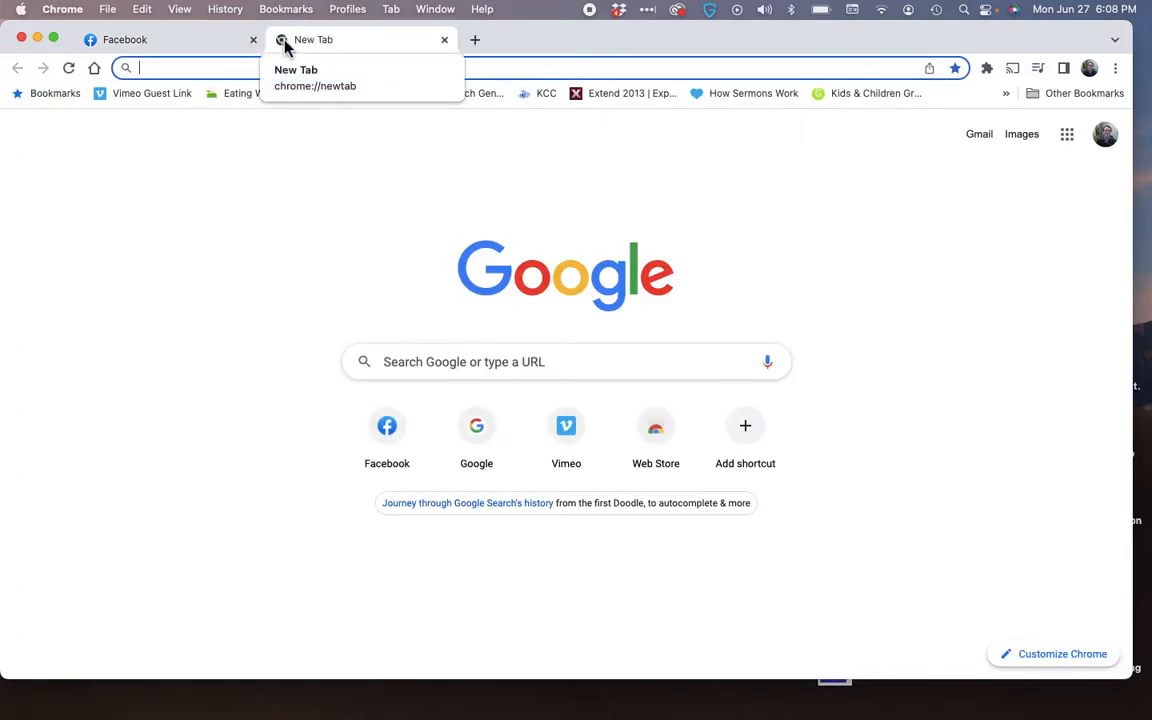
text(https://www.facebook.com/1477764698/videos/1243596866507324/)
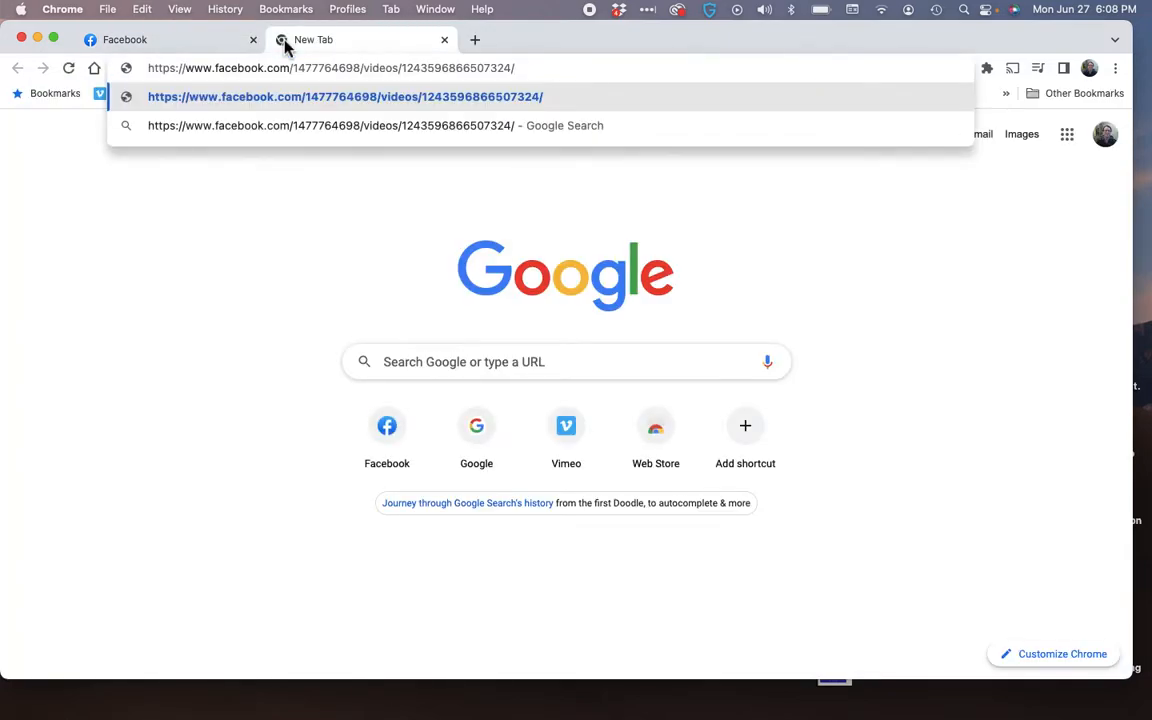
mouse_move(196, 70)
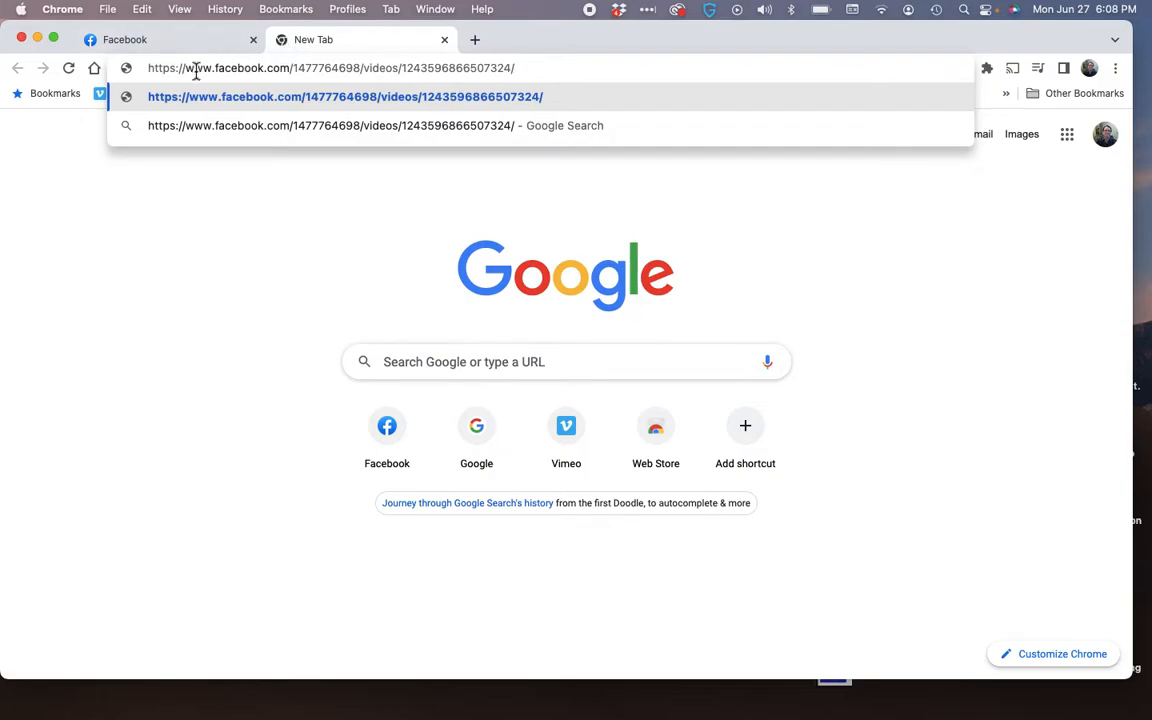
mouse_move(198, 78)
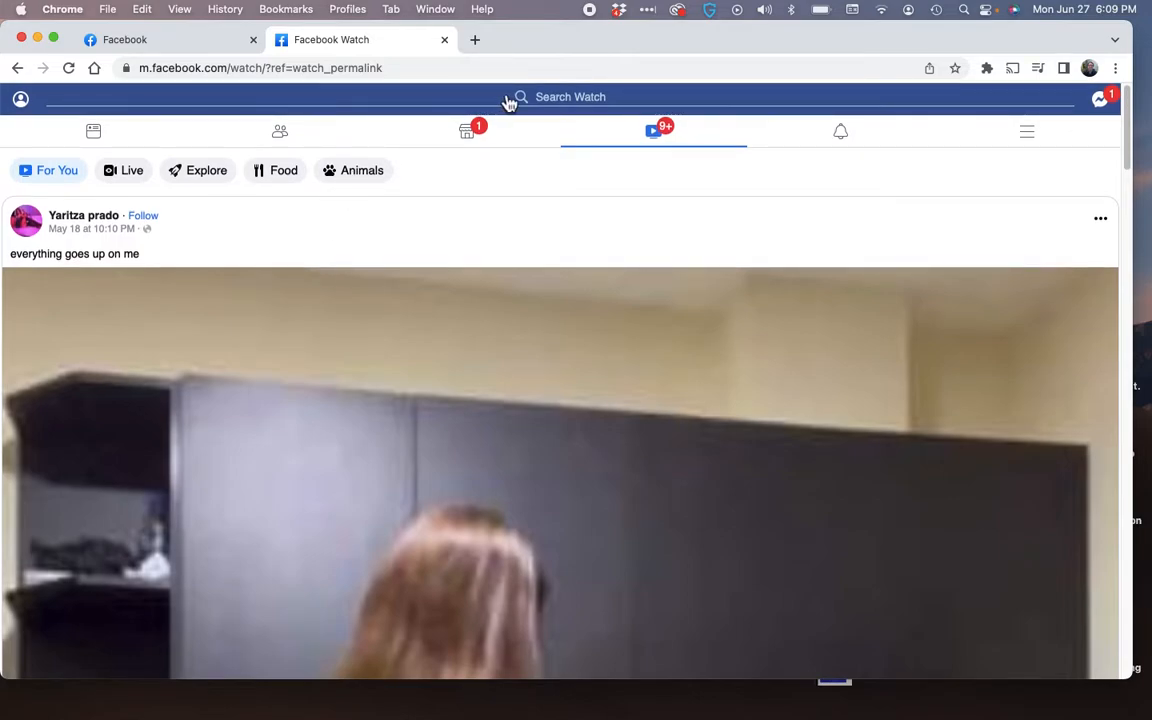
mouse_move(564, 110)
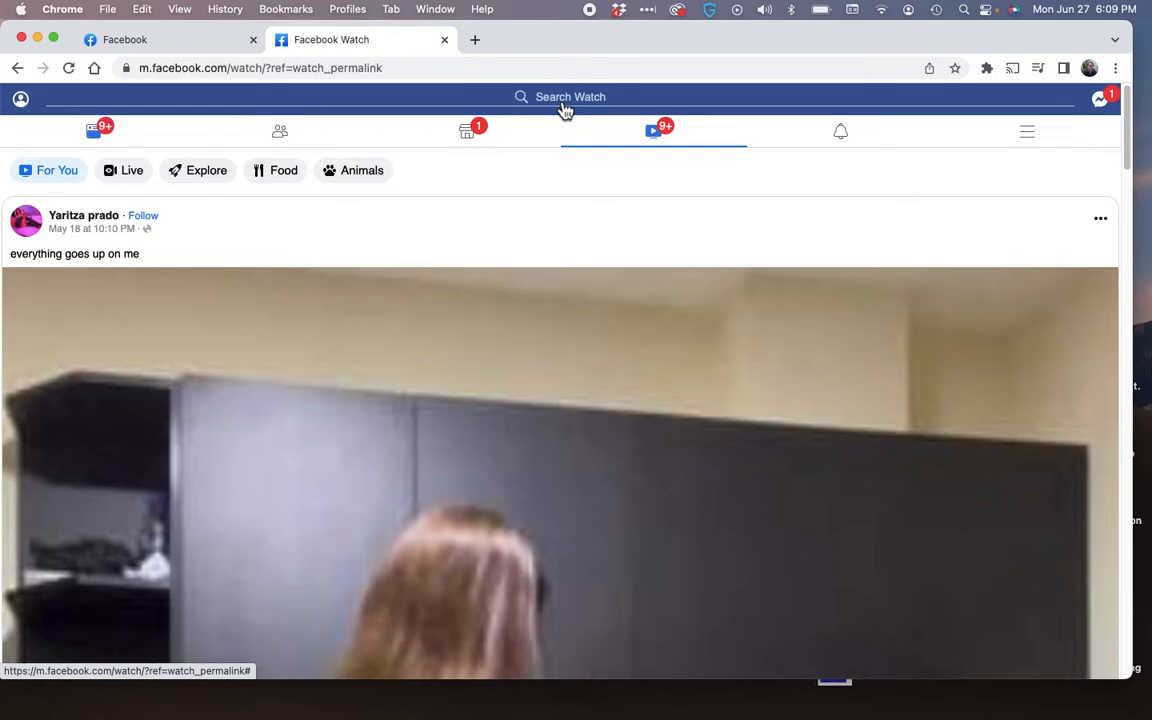
click(560, 96)
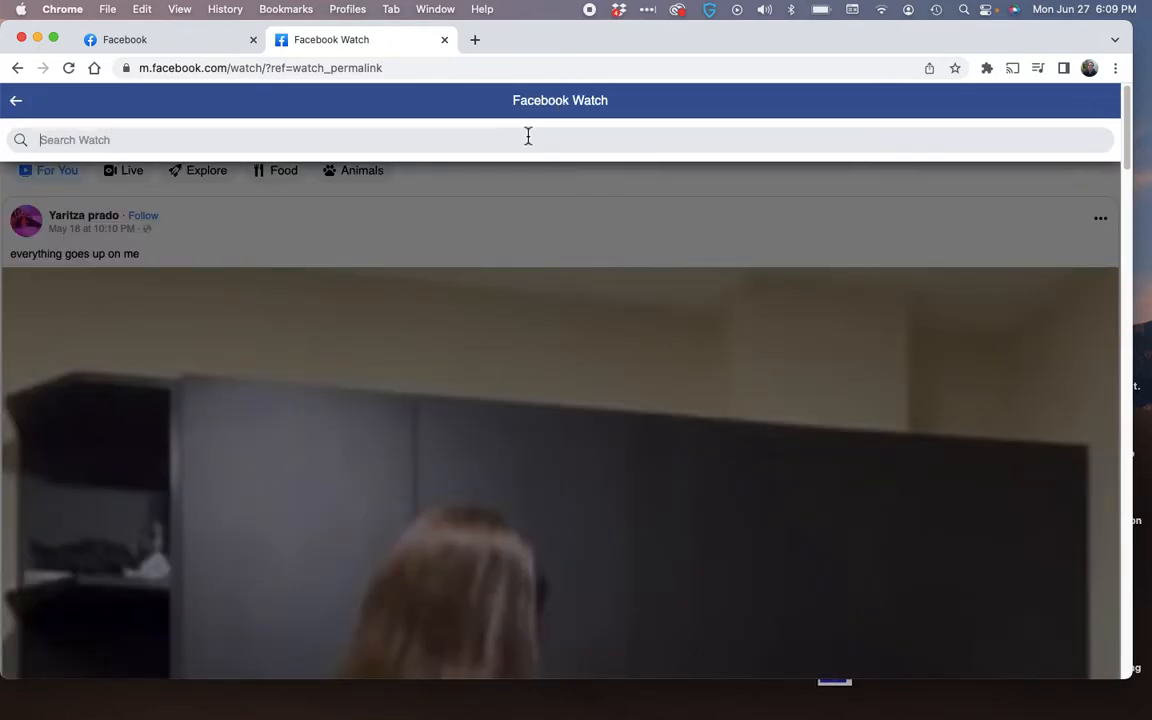
mouse_move(480, 136)
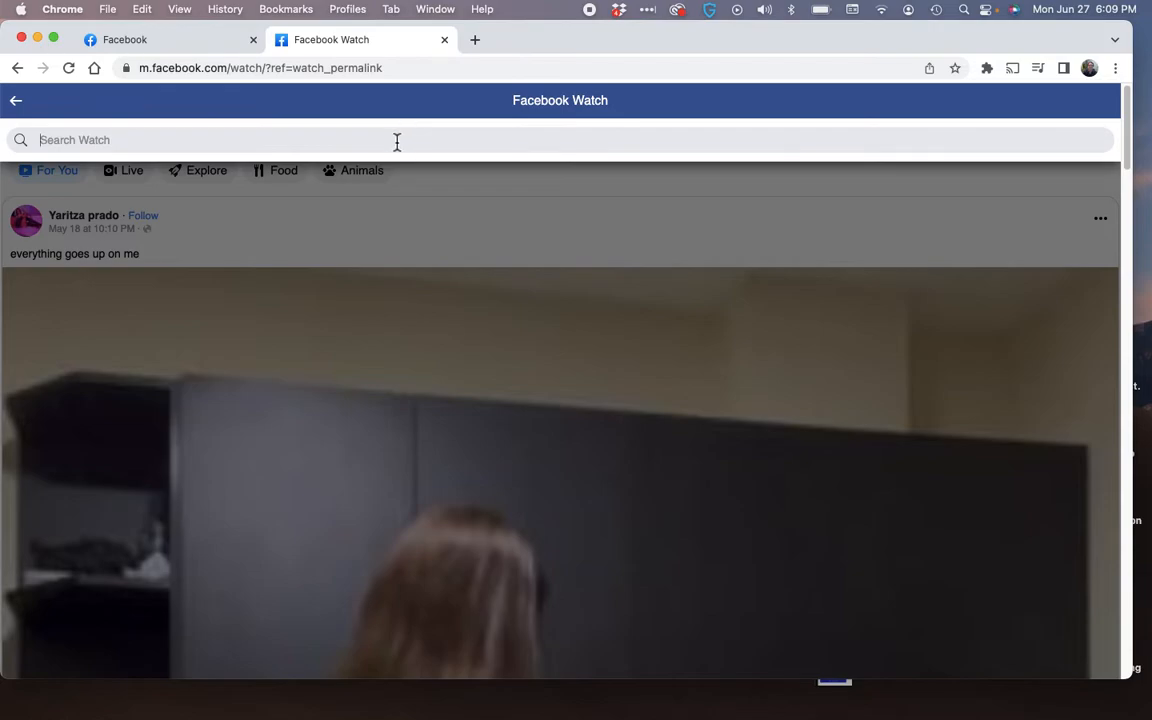
text(kc)
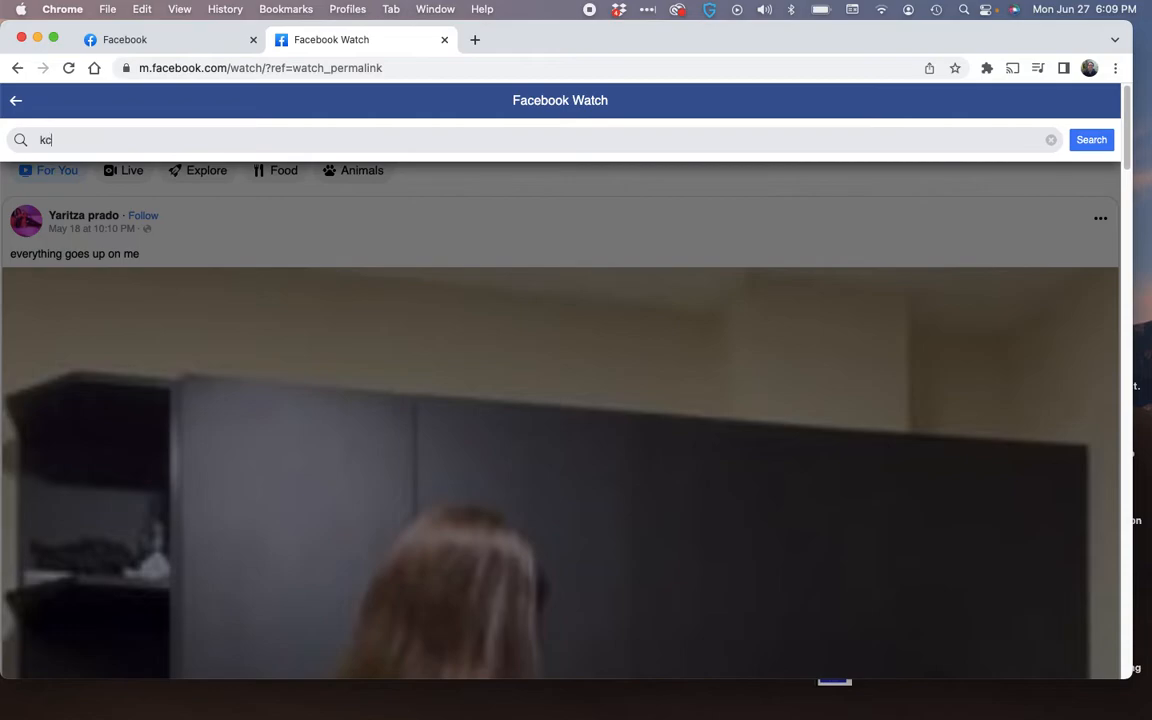
click(1052, 140)
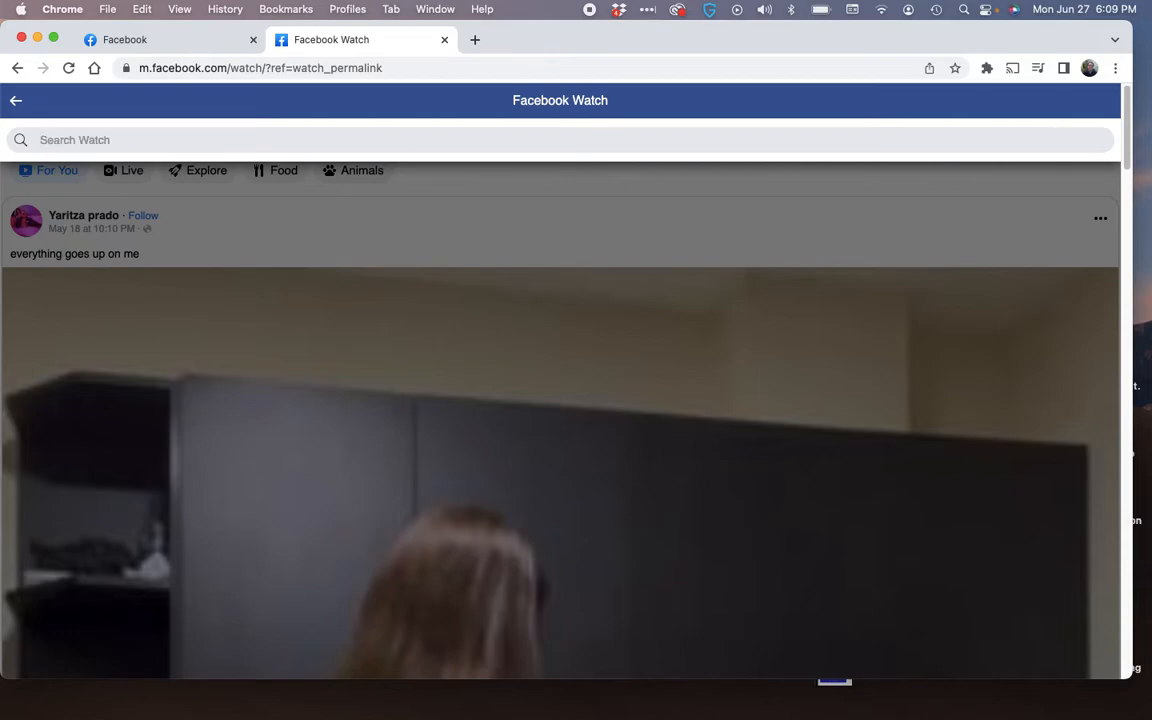
mouse_move(460, 112)
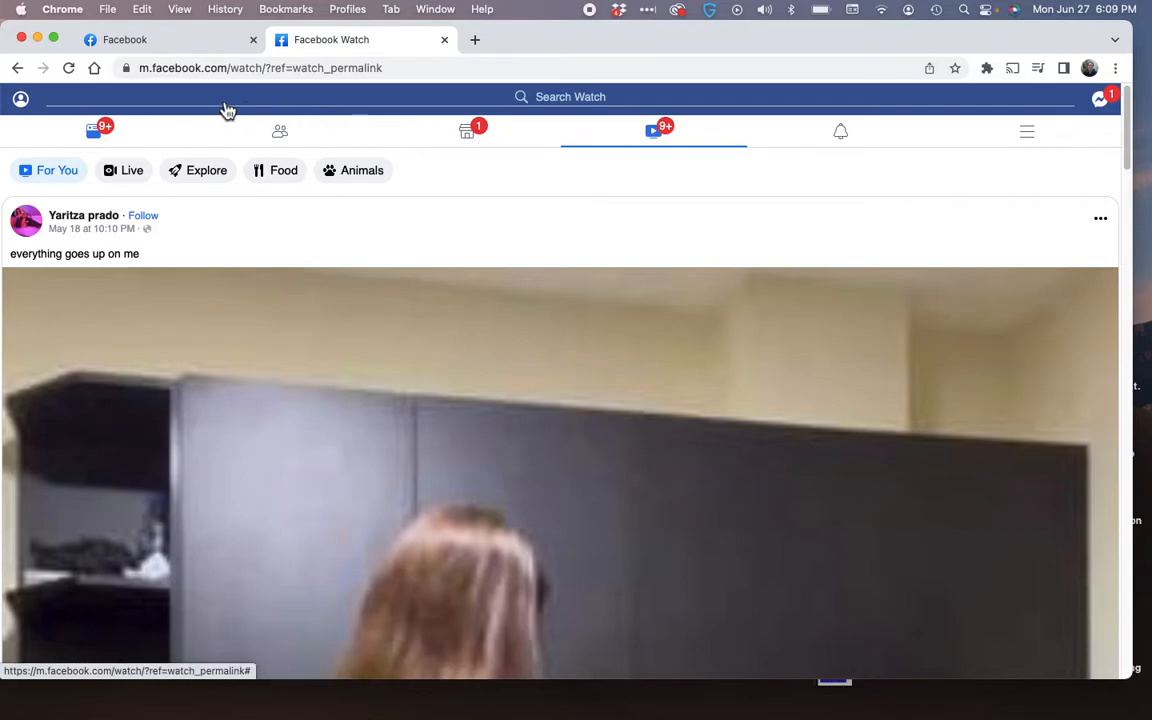
mouse_move(22, 102)
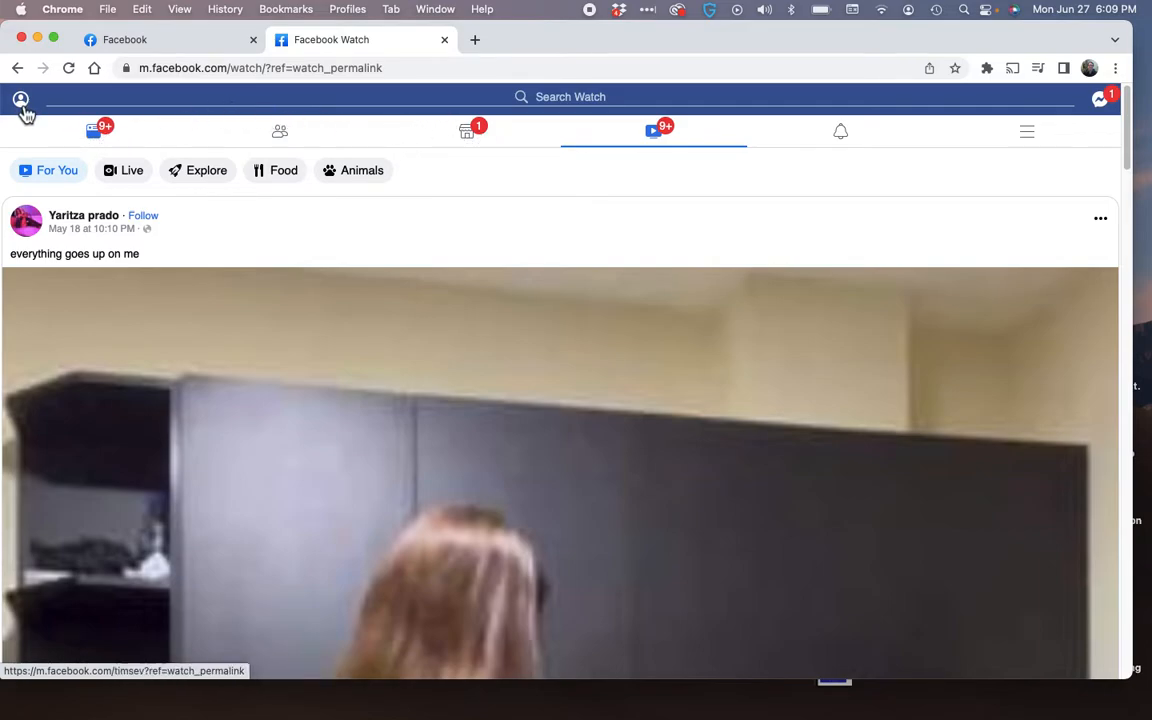
click(20, 104)
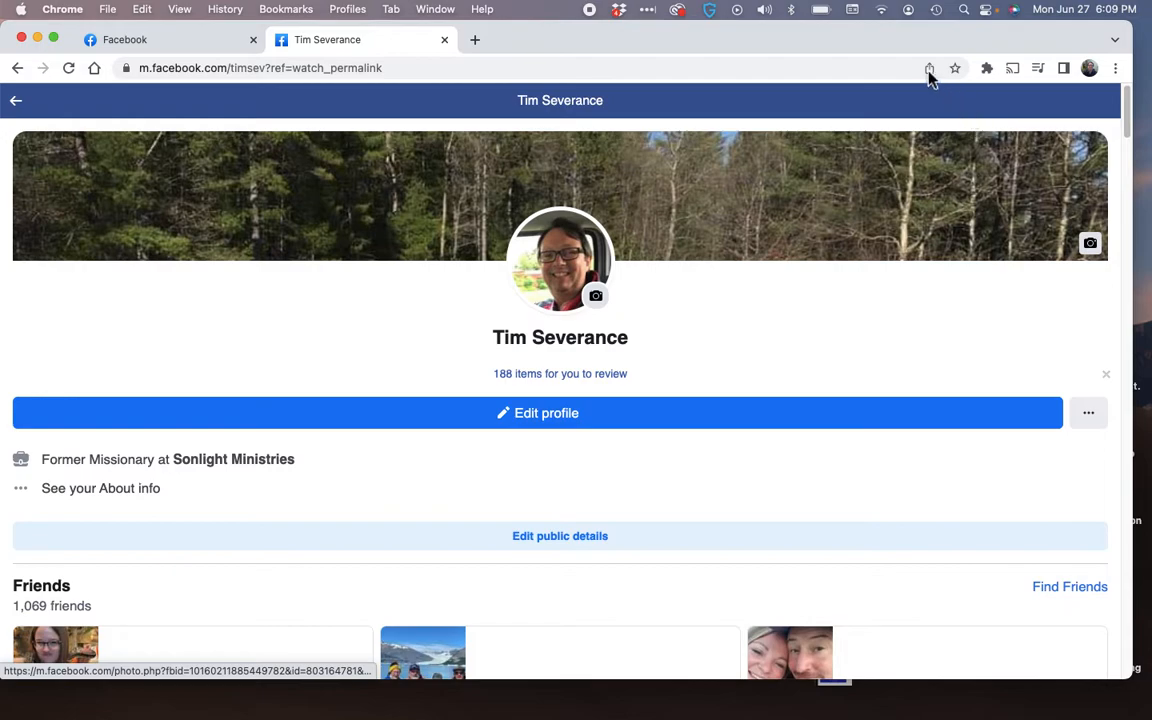
mouse_move(174, 462)
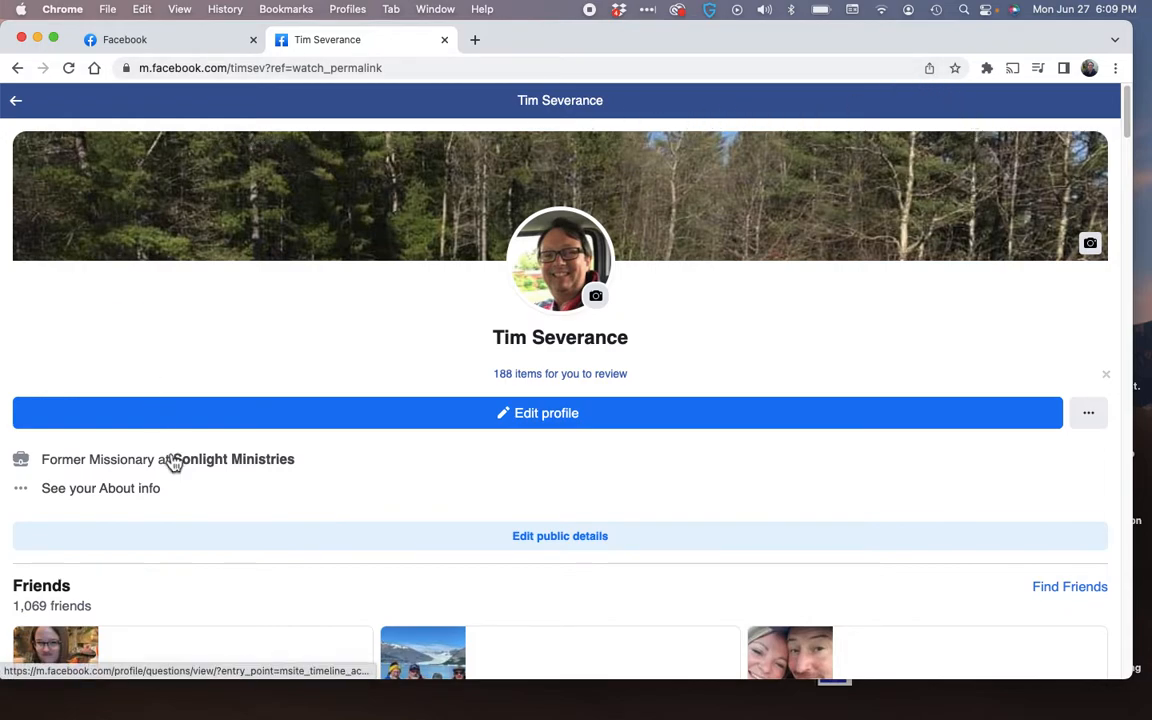
mouse_move(30, 114)
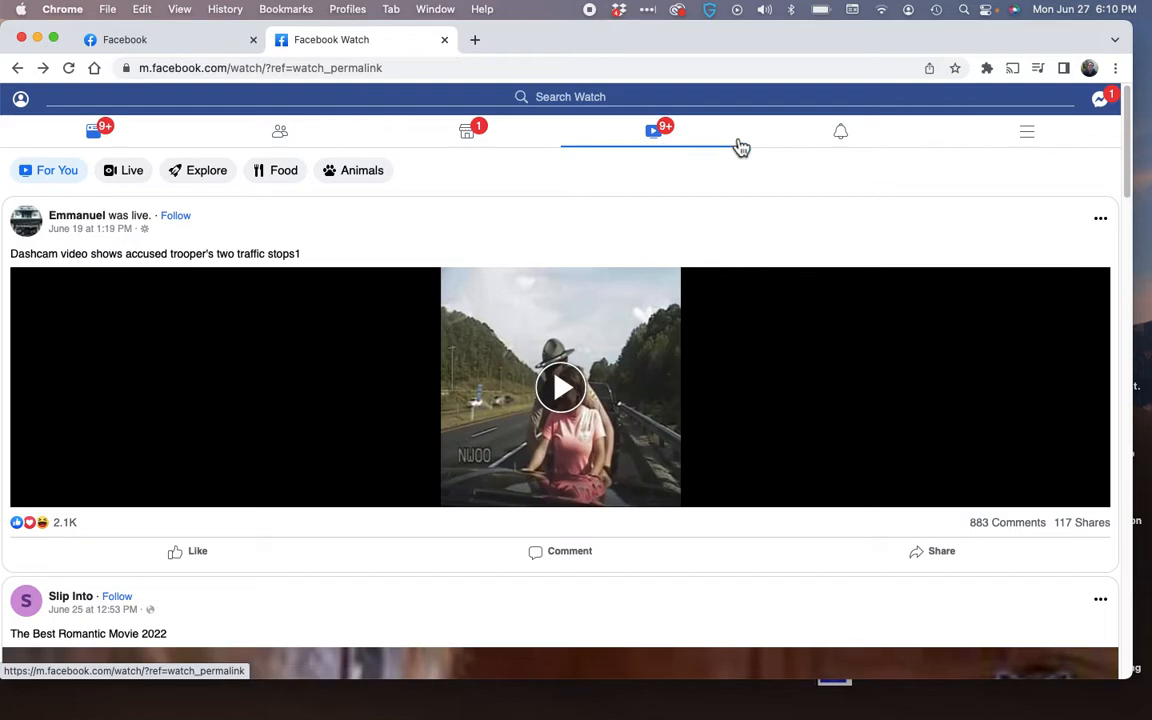
- Navigate from the shortcuts menu to Groups and show your joined groups to reach KCC friends and family
click(1028, 132)
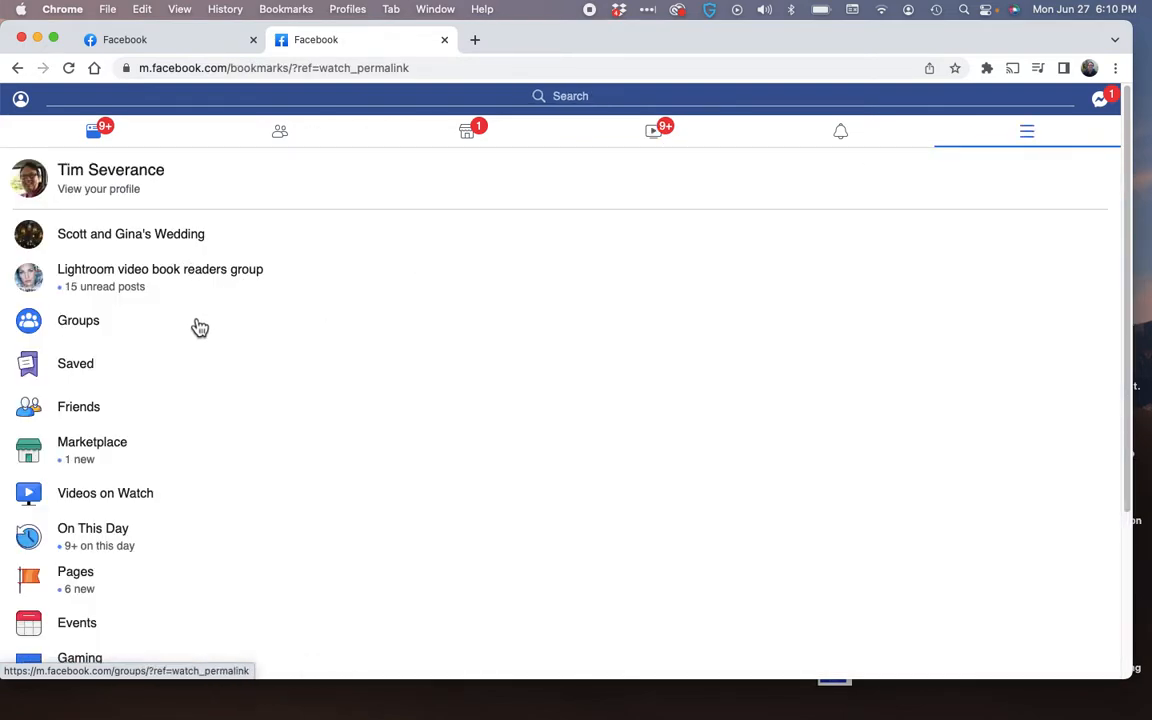
click(78, 320)
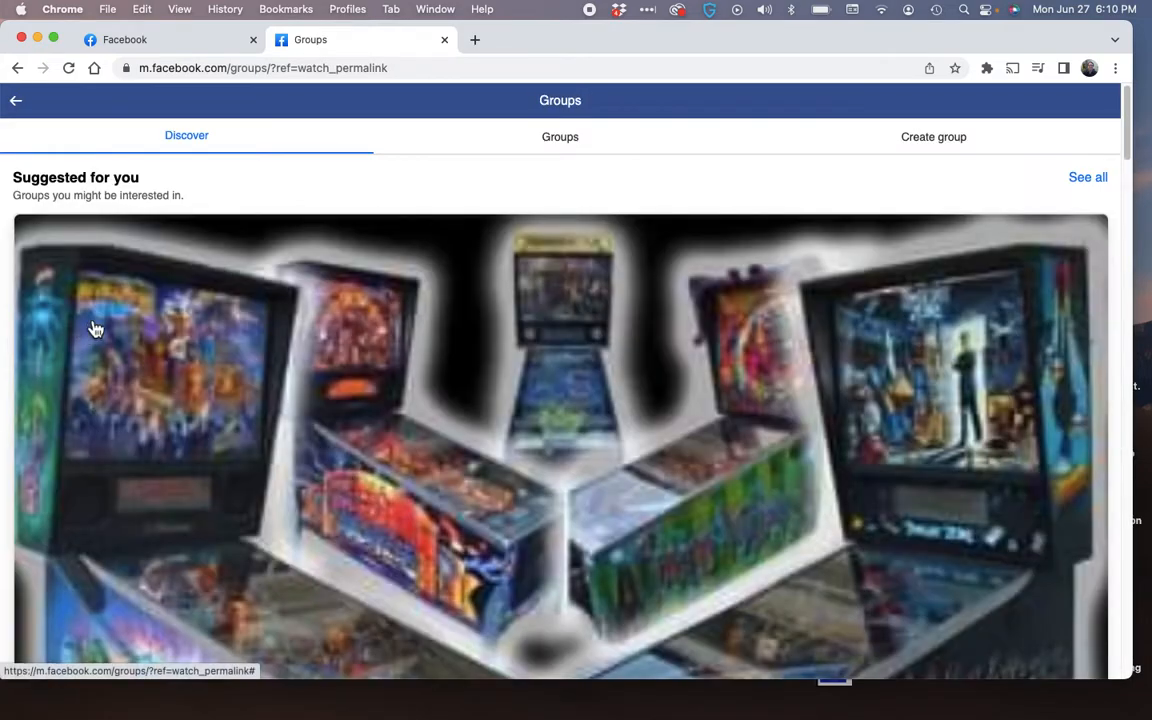
scroll(down, 3)
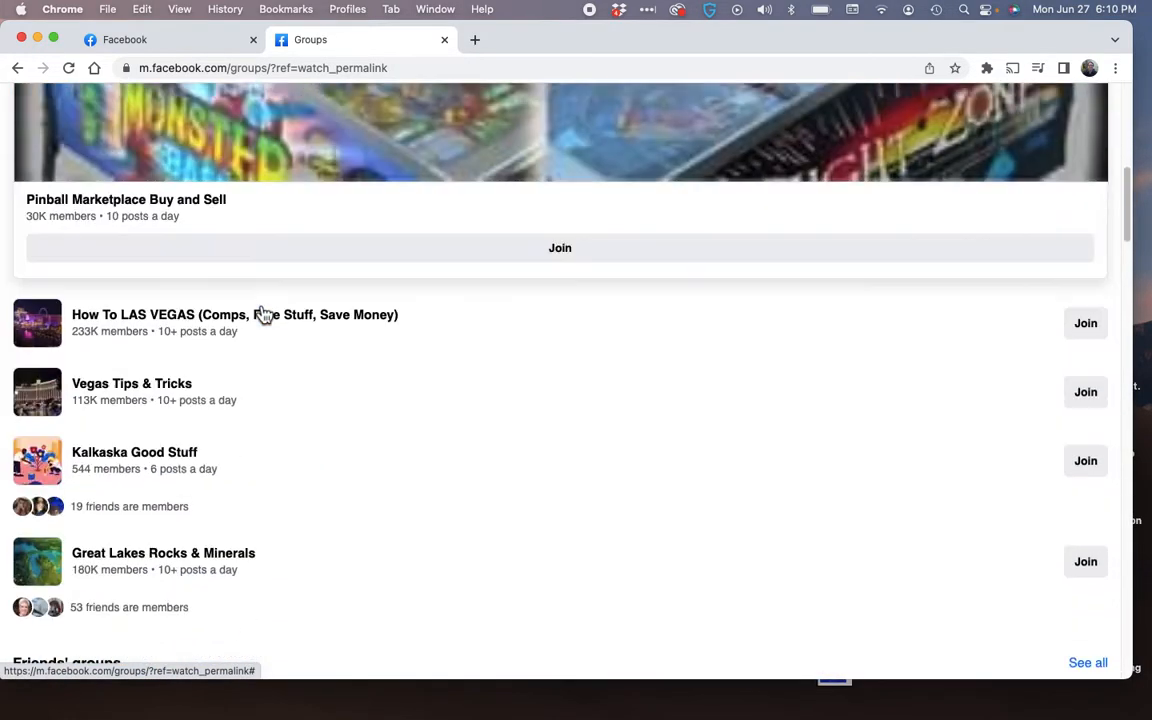
scroll(down, 3)
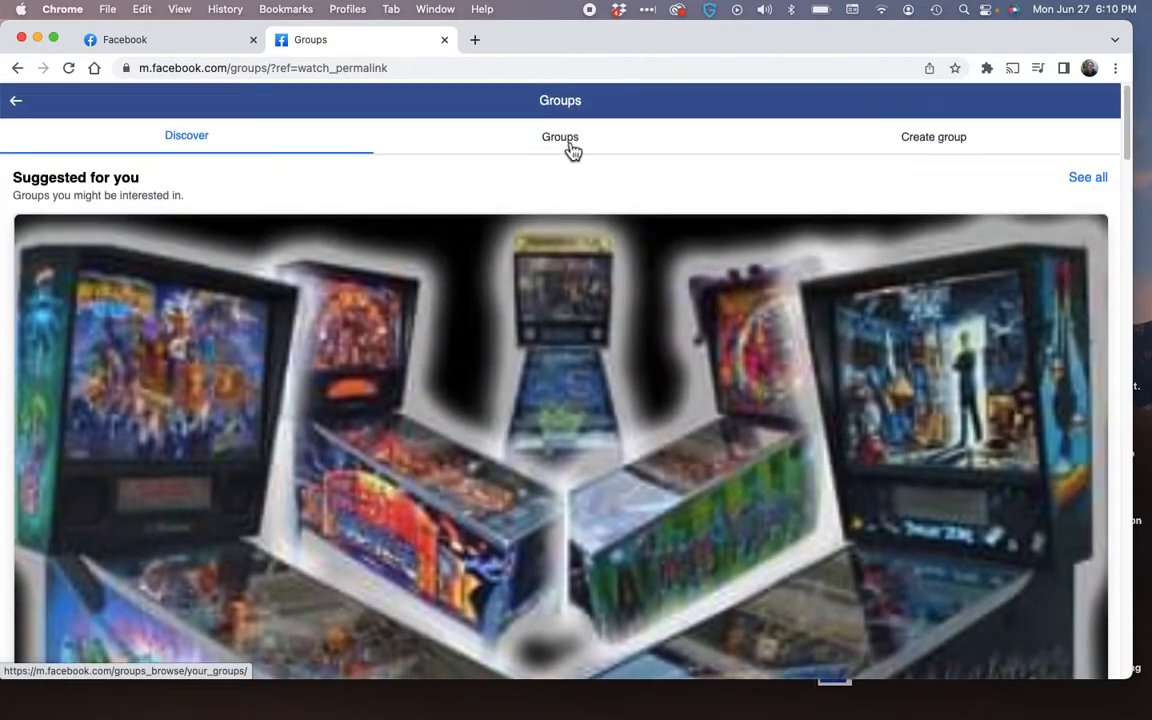
click(560, 136)
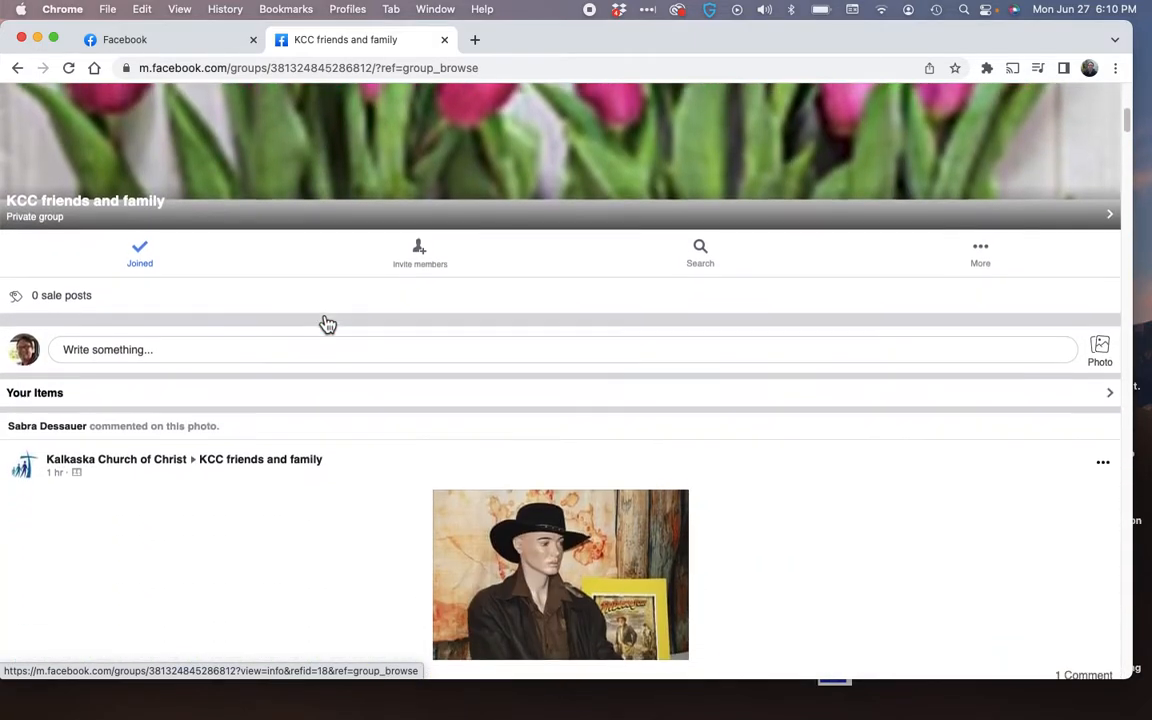
scroll(down, 3)
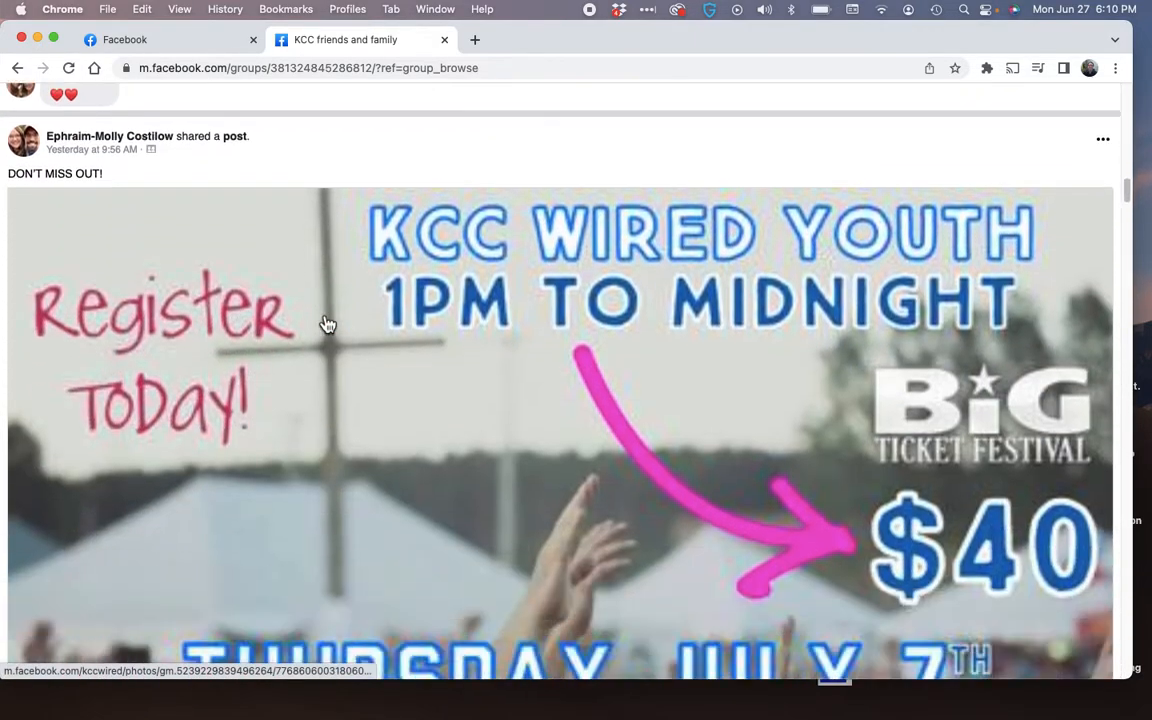
scroll(down, 3)
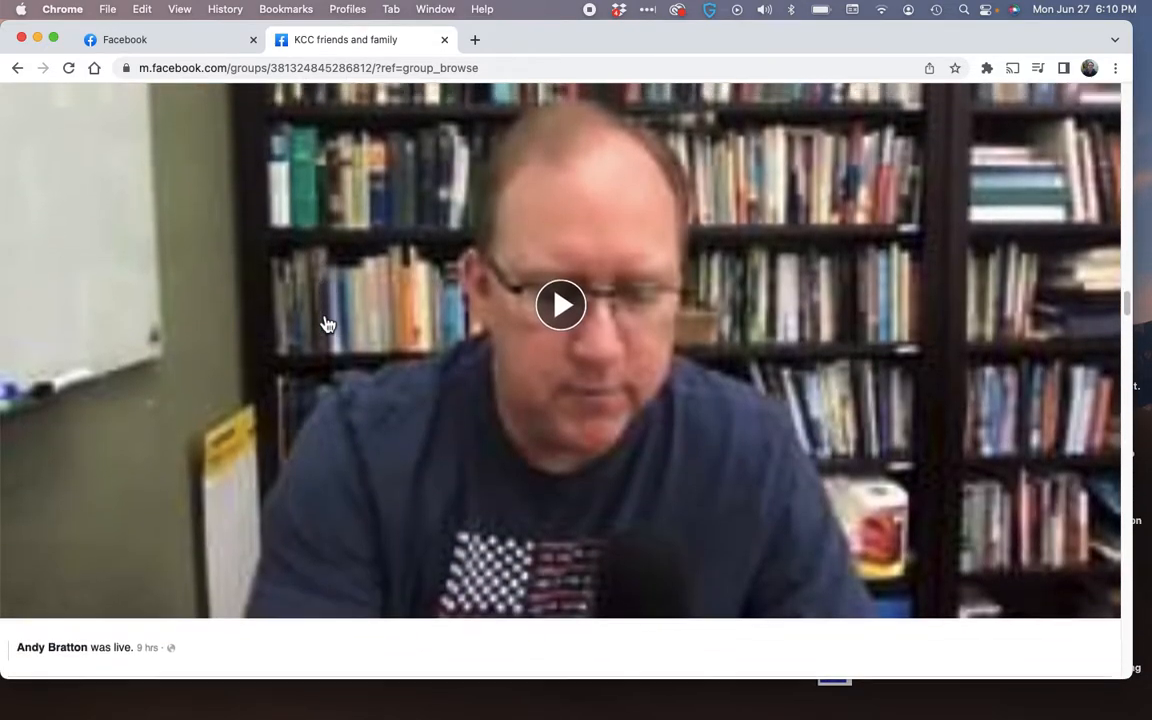
scroll(down, 3)
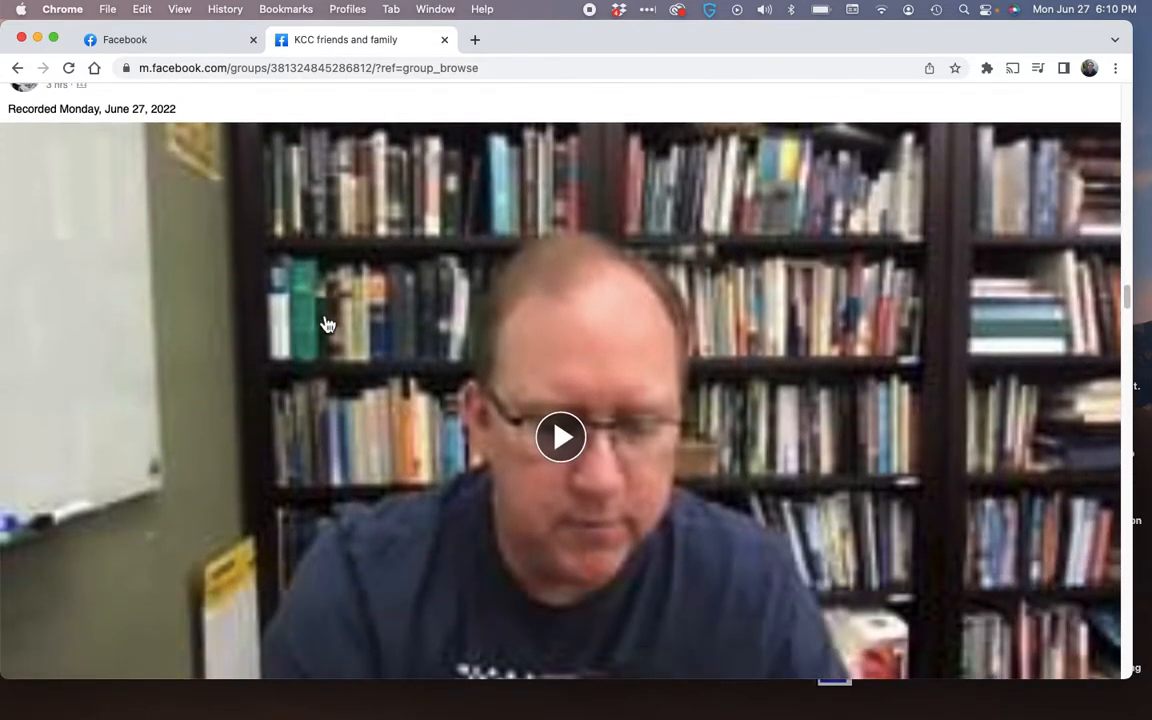
scroll(up, 3)
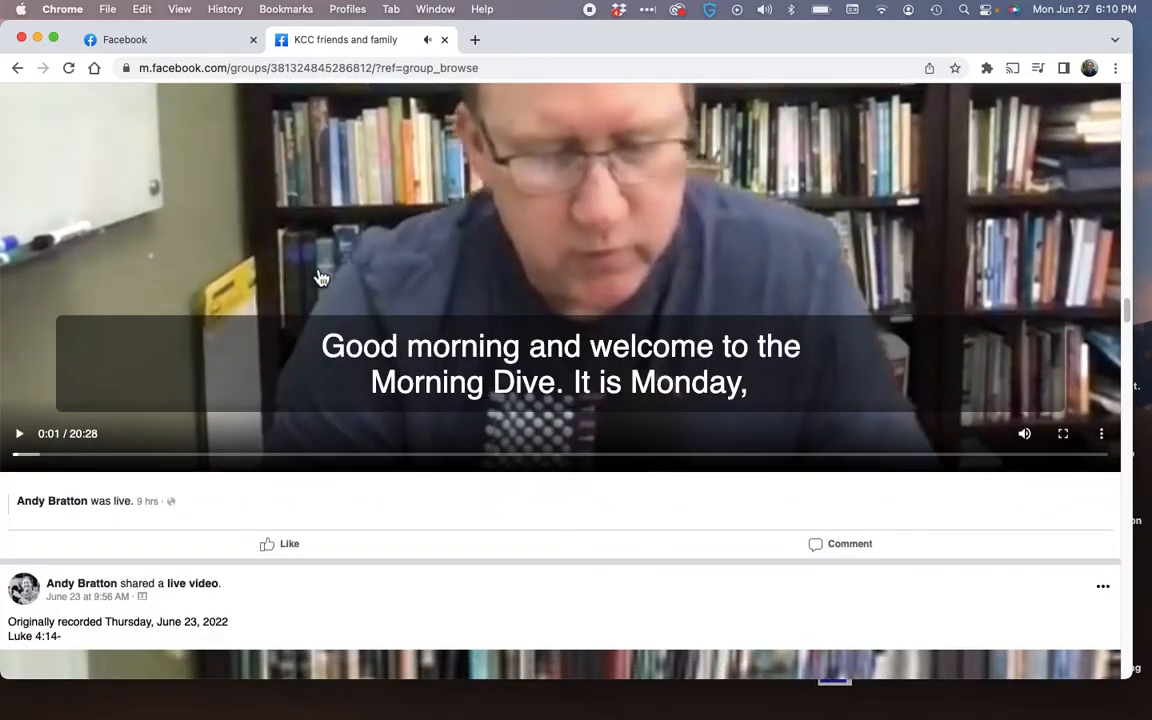
scroll(down, 3)
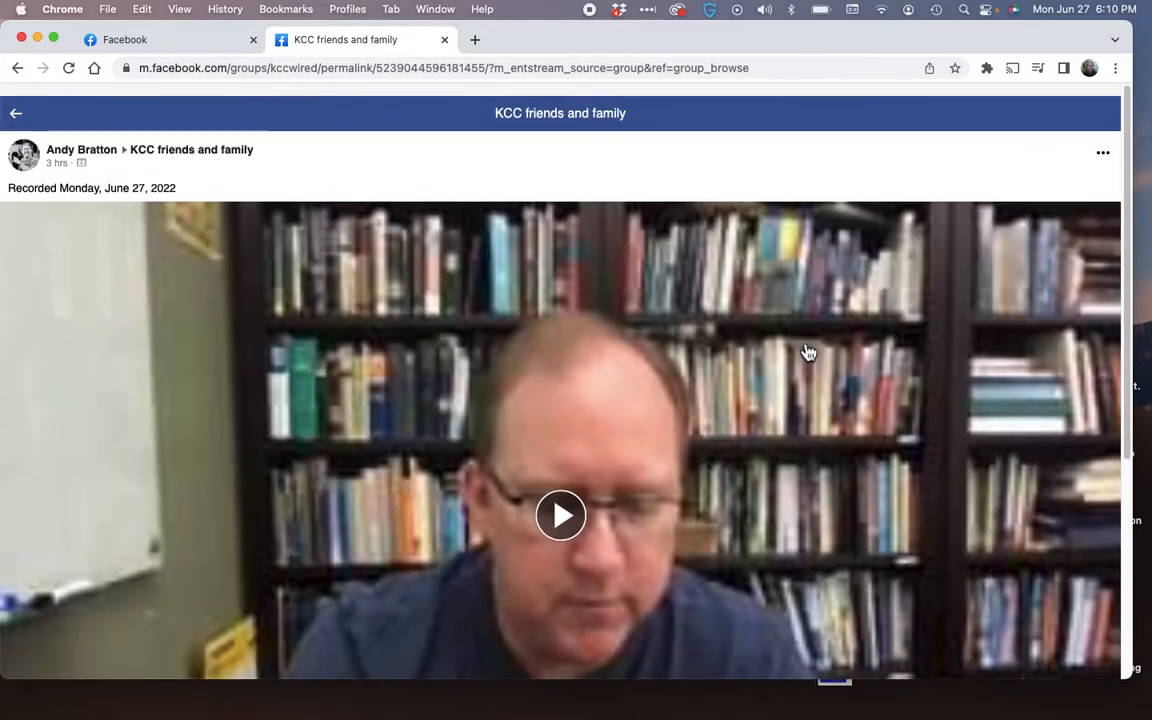
- Open Chrome DevTools via Inspect on the Morning Dive video post
scroll(down, 3)
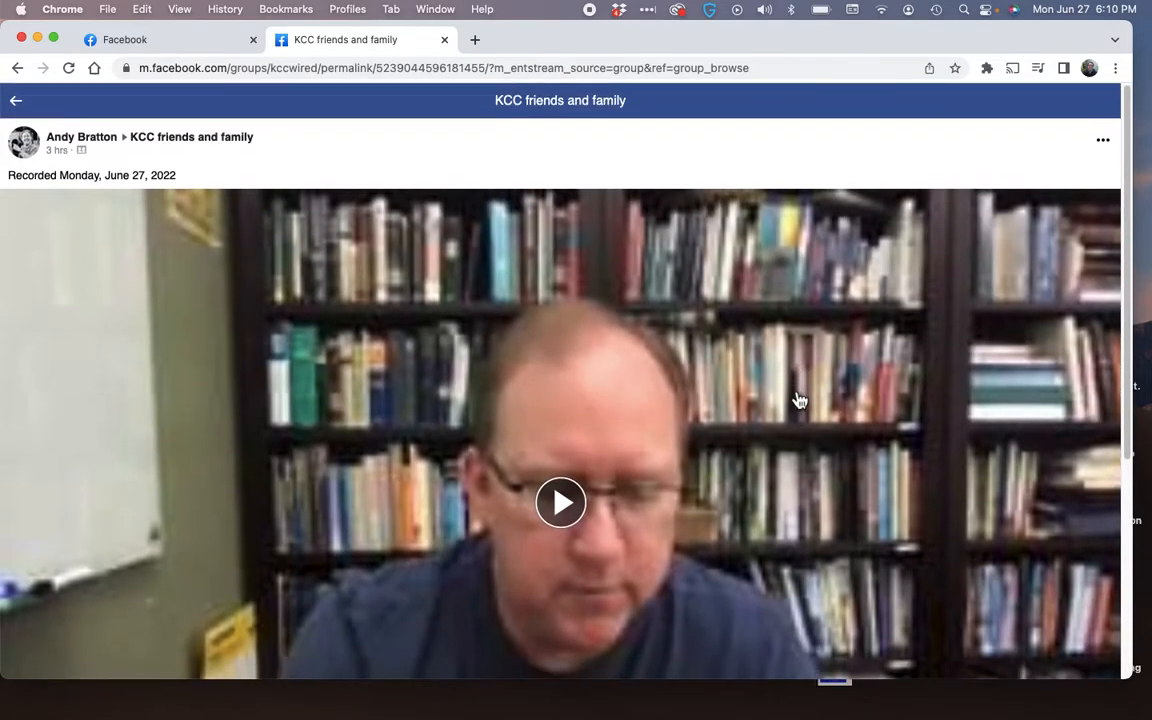
right_click(796, 398)
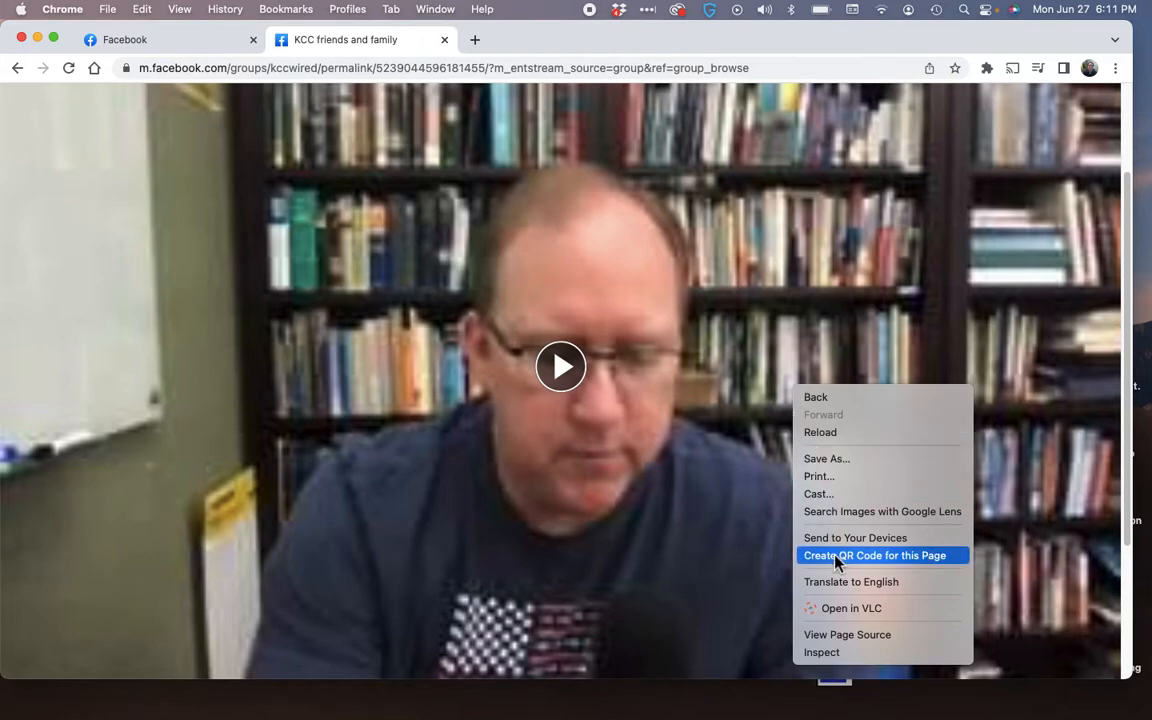
mouse_move(836, 652)
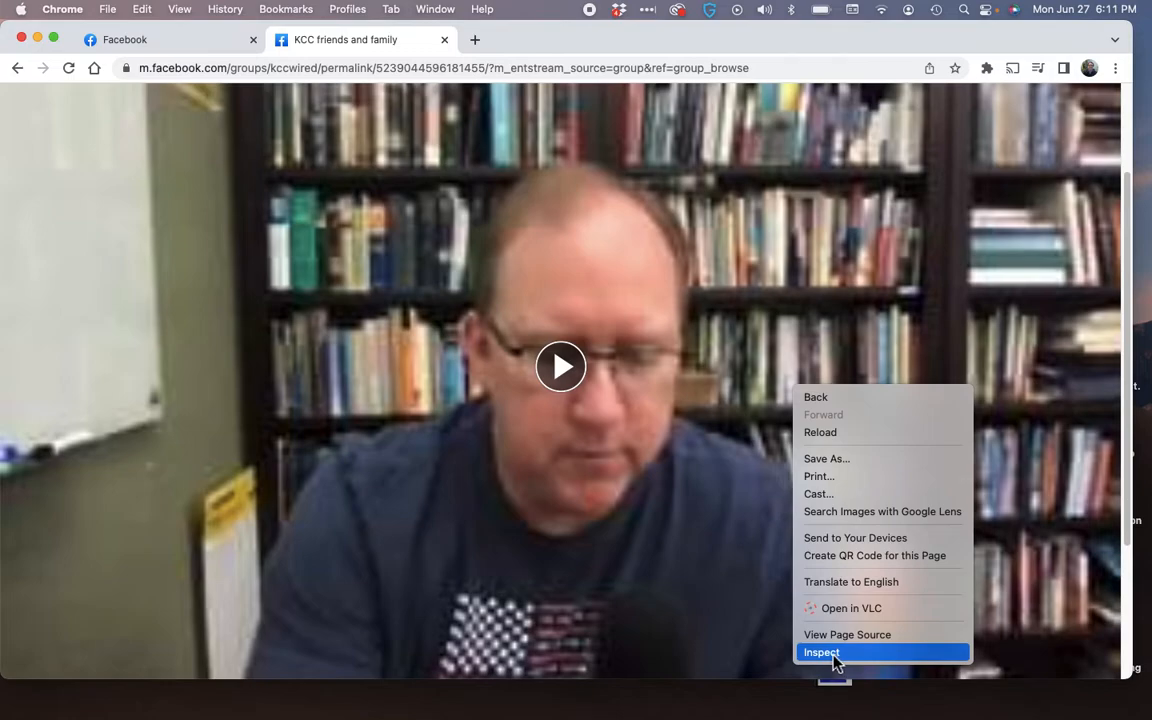
click(820, 652)
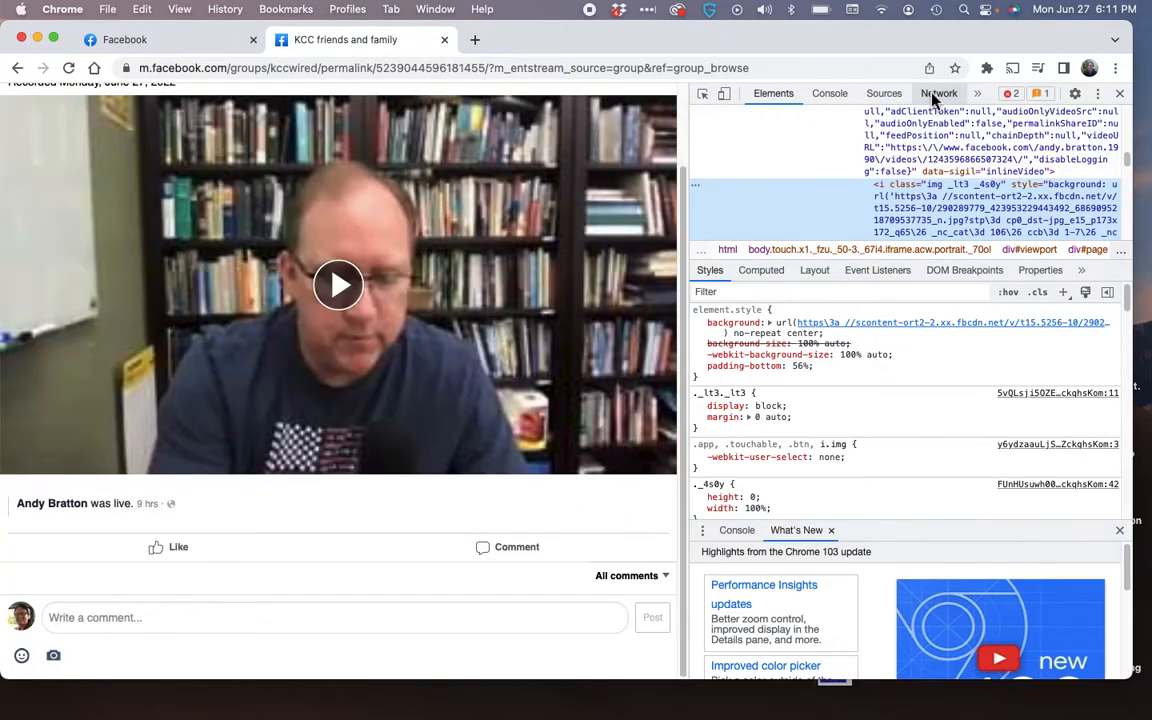
- Capture the video's media request in the Network log by playing then pausing the Morning Dive video
click(940, 94)
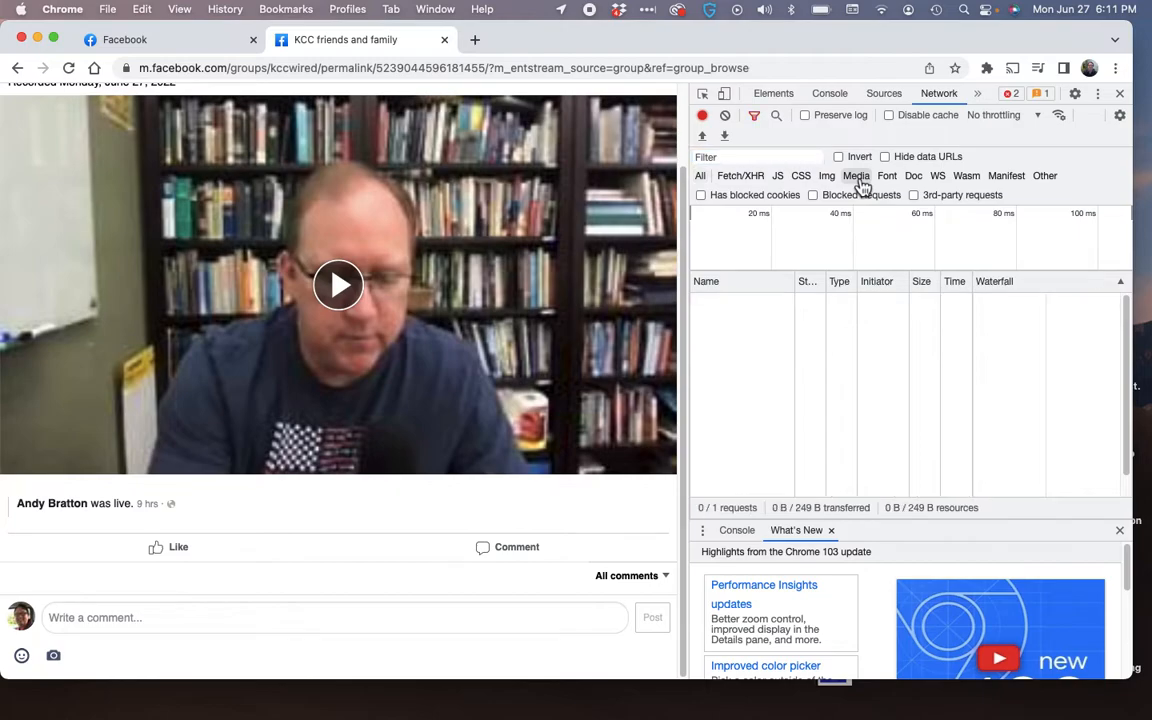
mouse_move(818, 322)
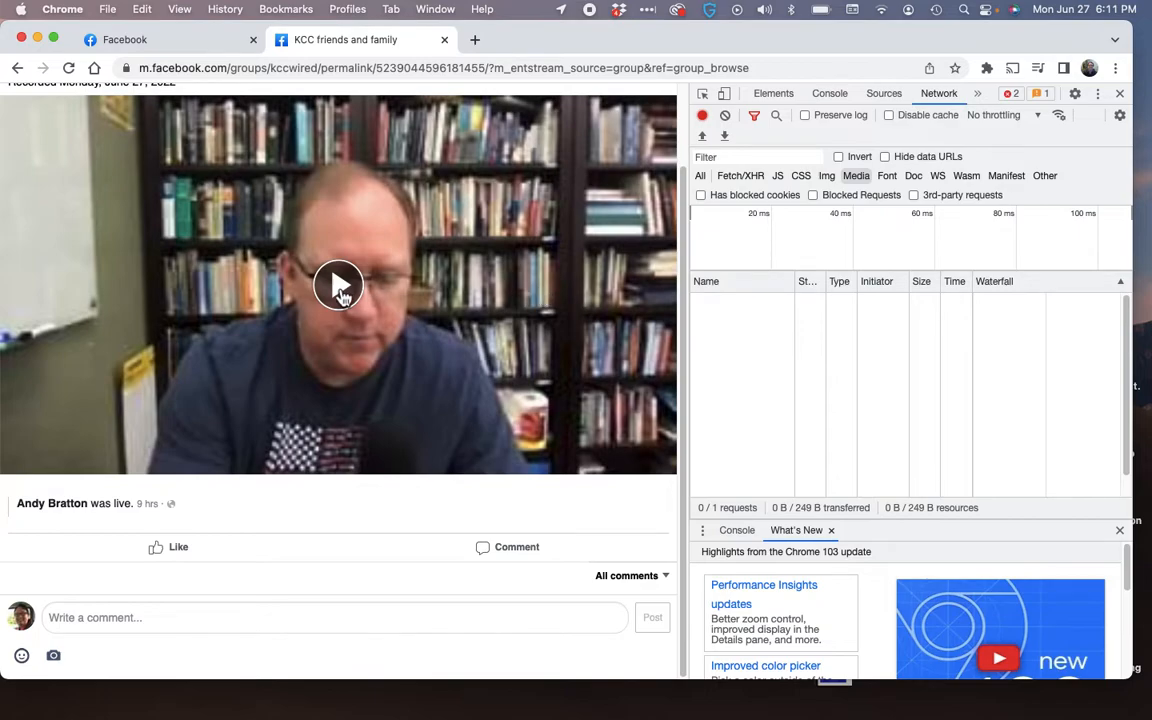
click(340, 284)
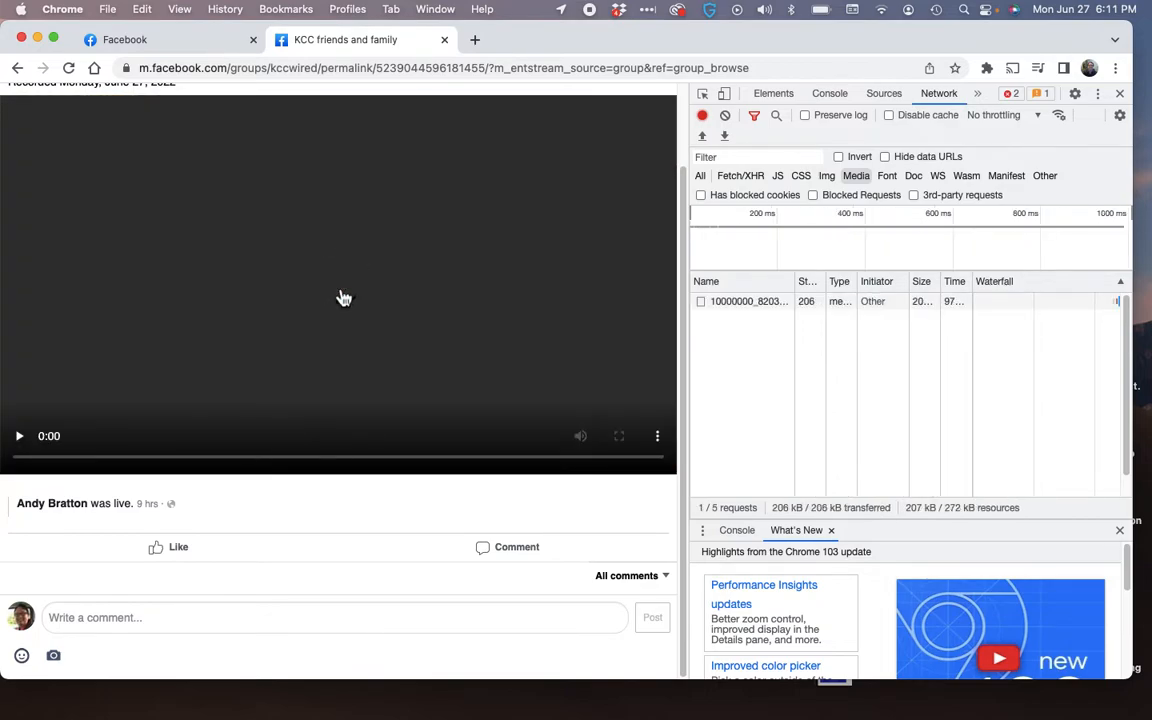
click(20, 436)
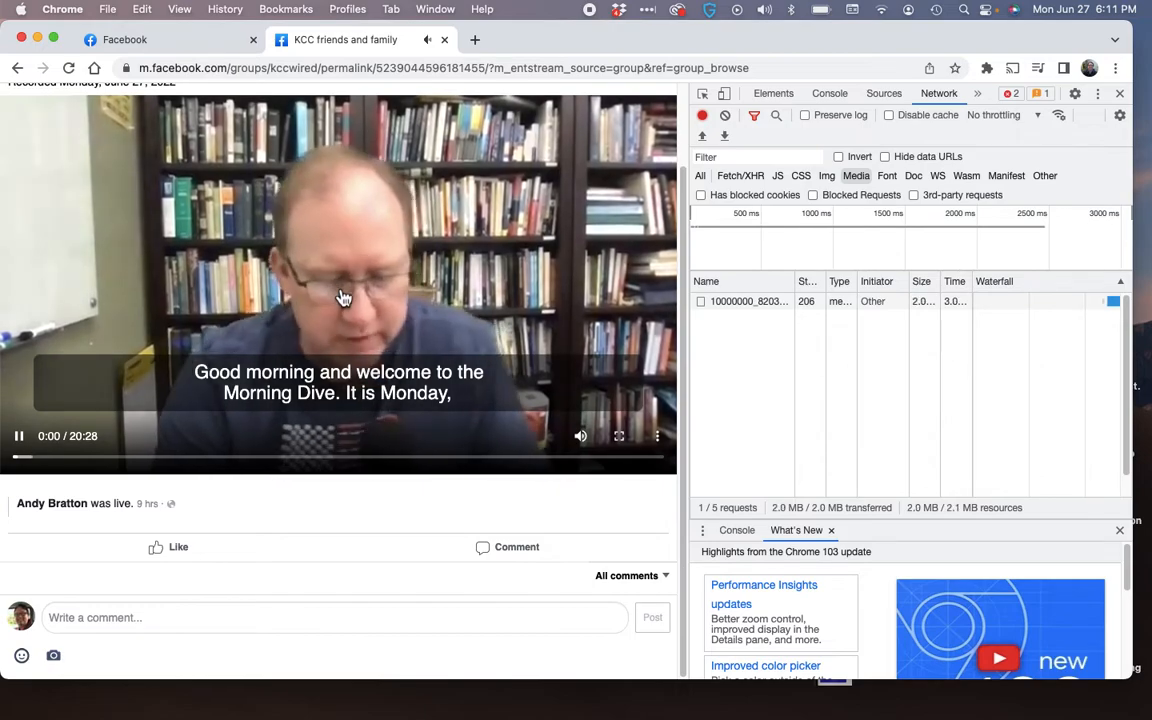
click(18, 436)
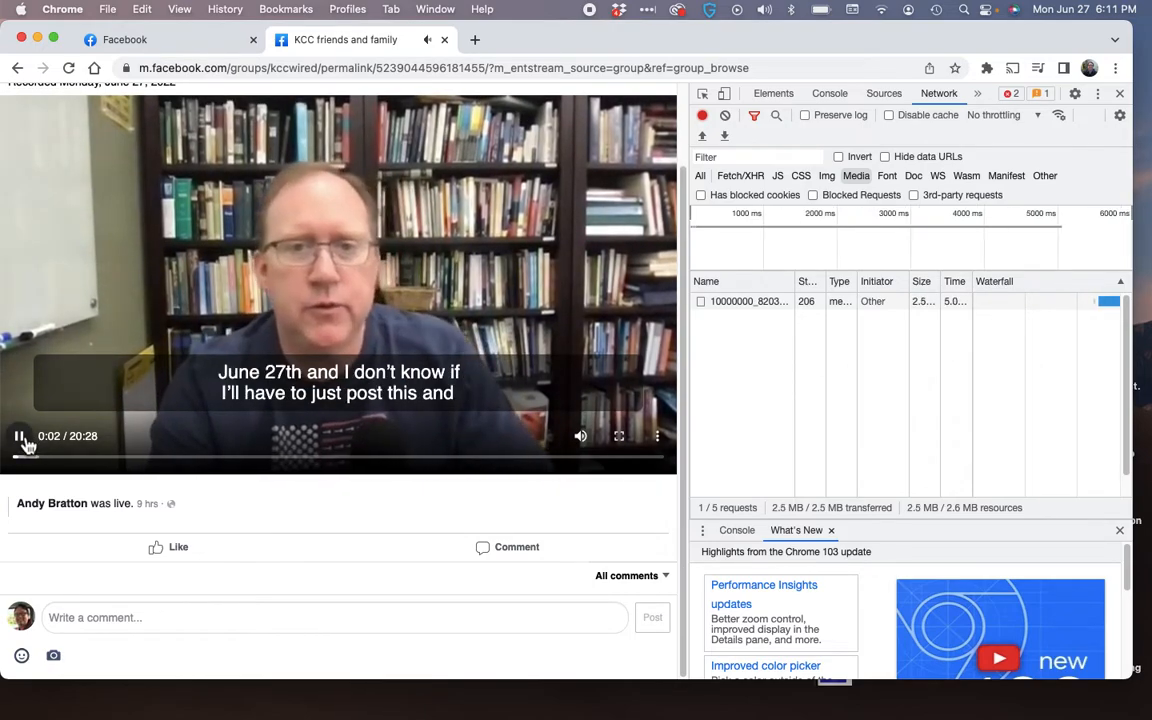
click(20, 436)
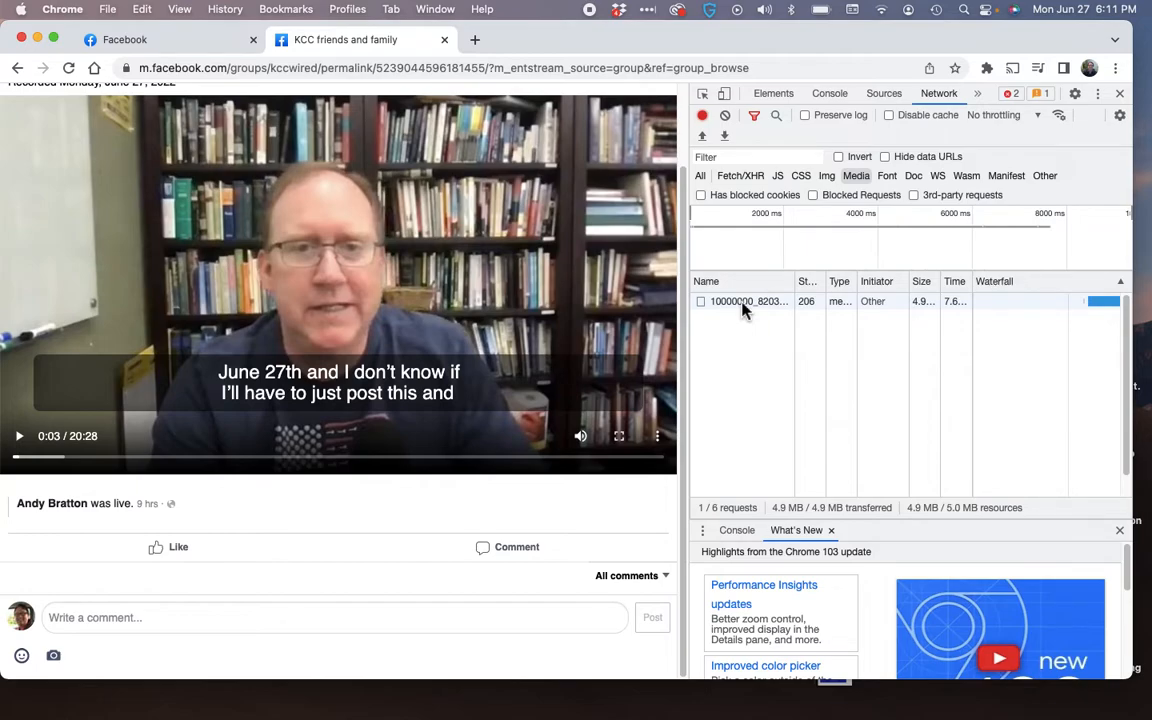
mouse_move(744, 300)
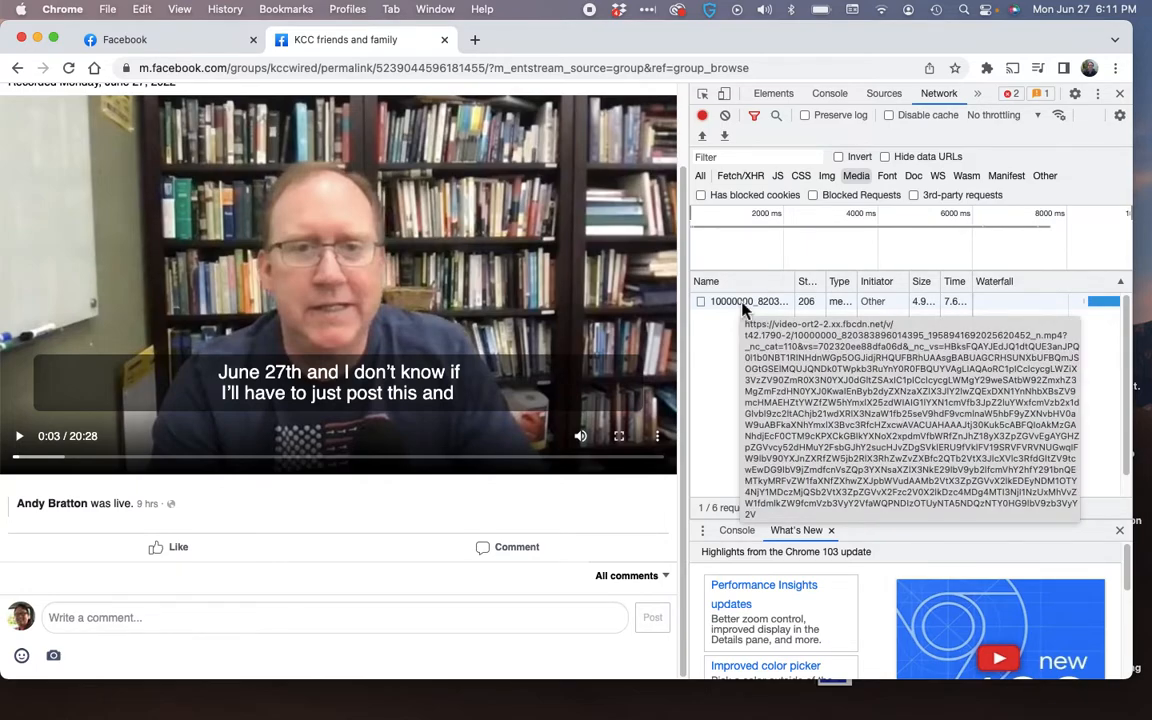
- Copy the link address of the video stream request from the Network panel
click(744, 300)
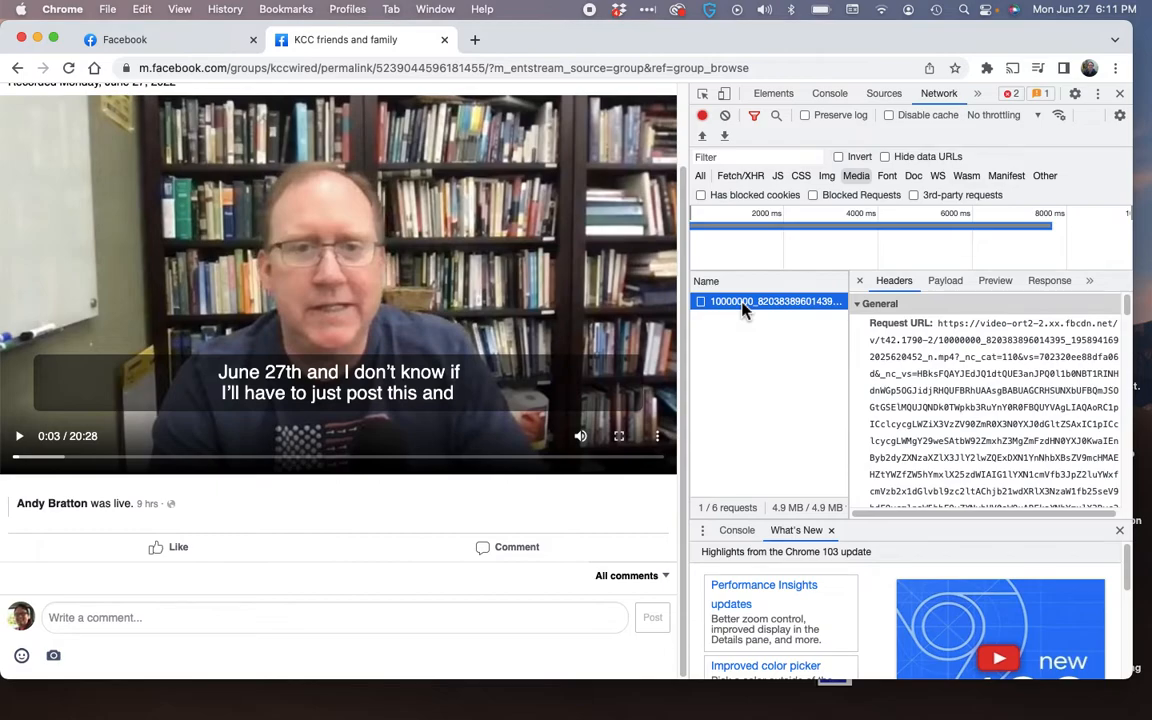
right_click(770, 300)
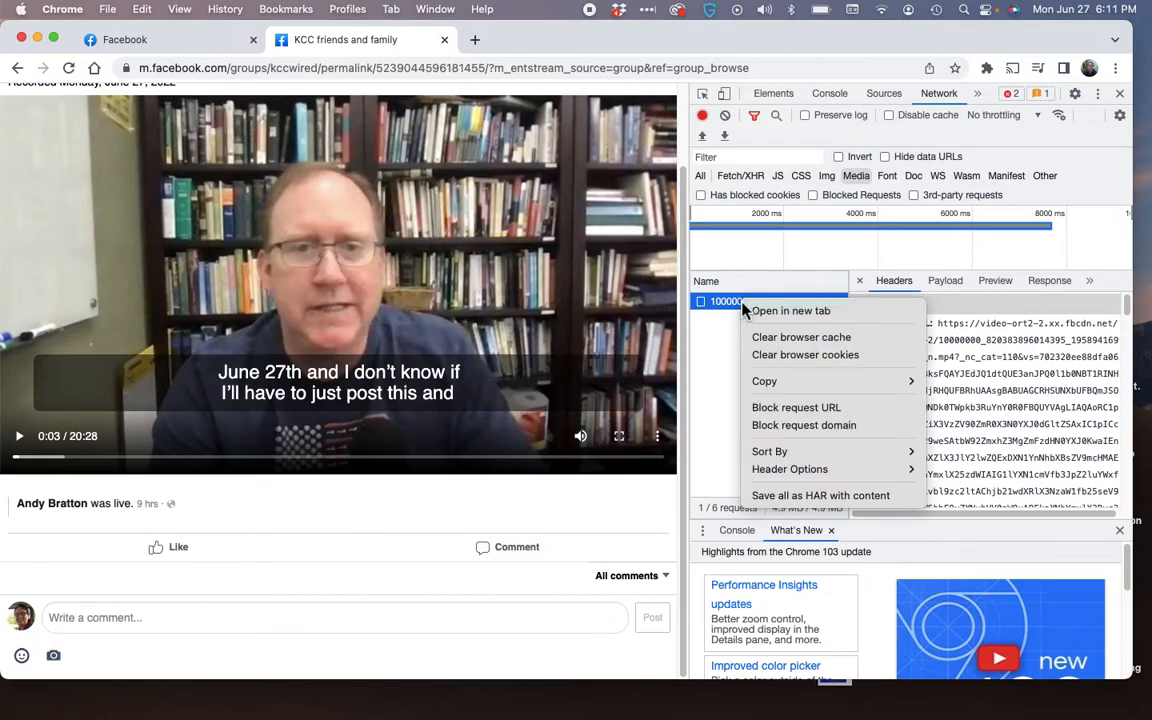
mouse_move(764, 380)
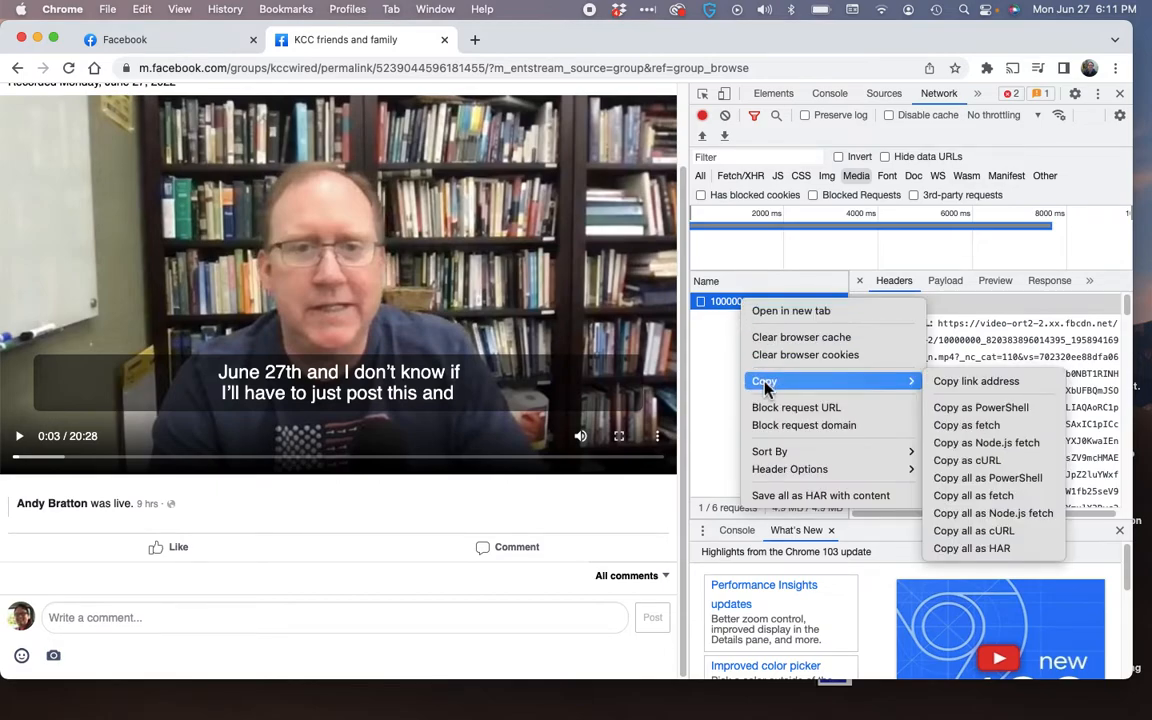
mouse_move(976, 380)
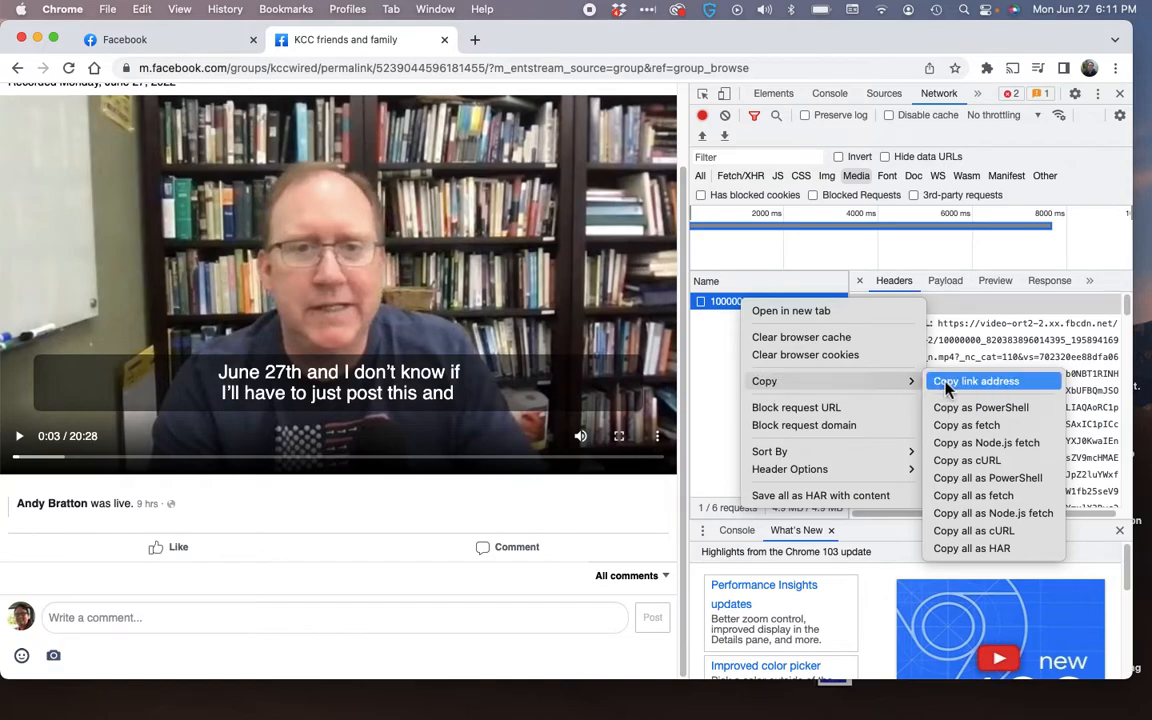
click(976, 380)
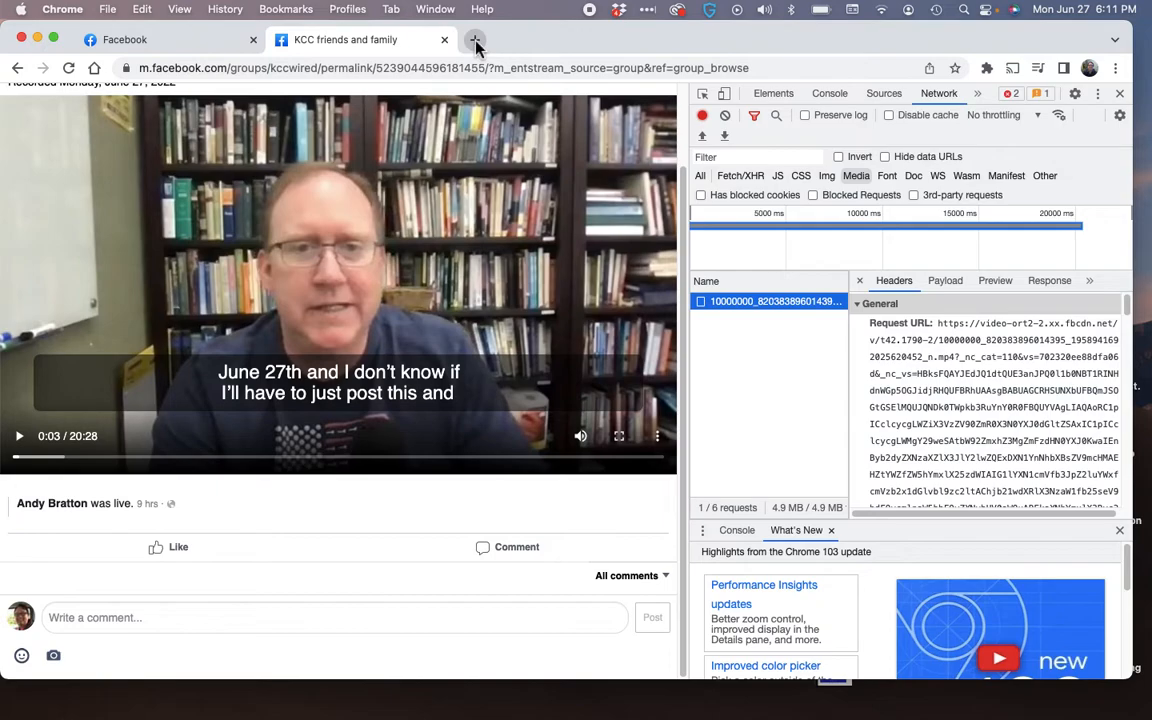
- Load the raw video file's address in a new tab and pause it a few seconds in
click(476, 40)
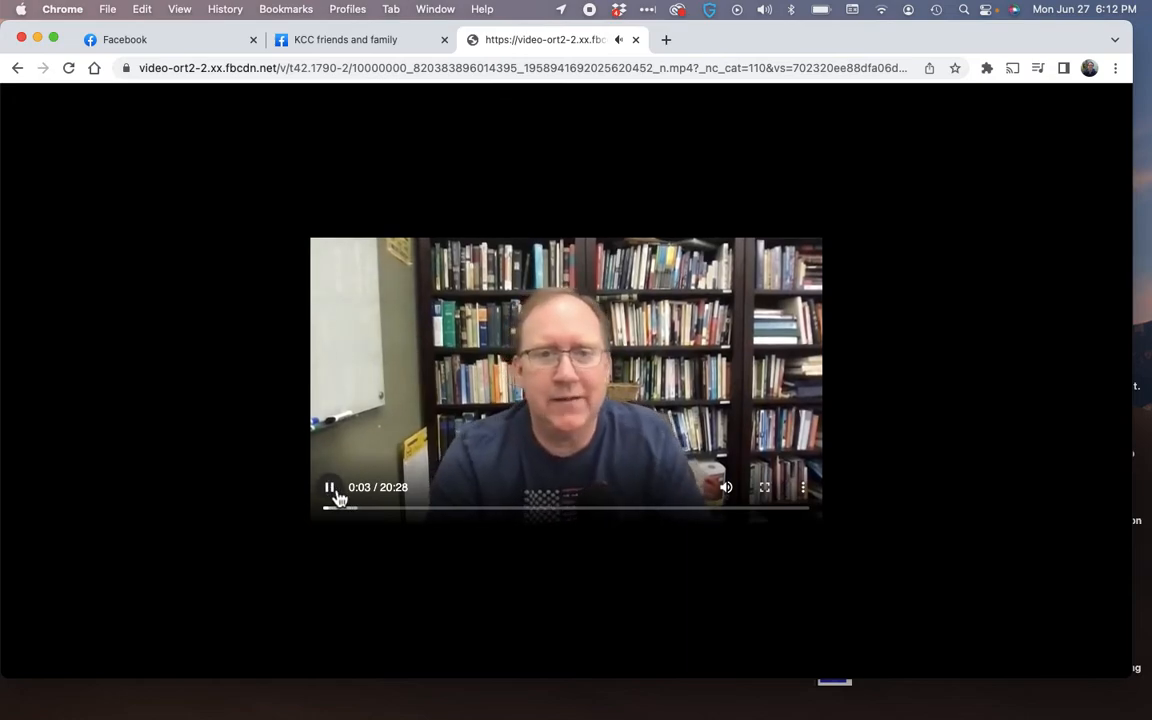
click(330, 488)
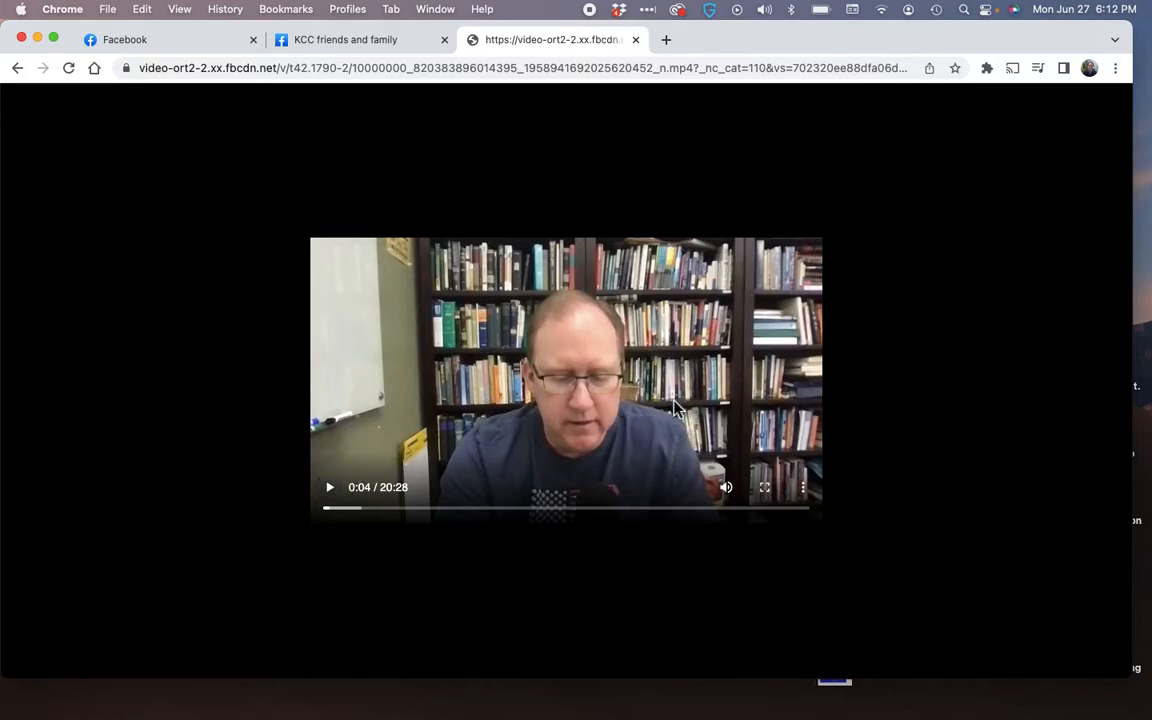
mouse_move(716, 420)
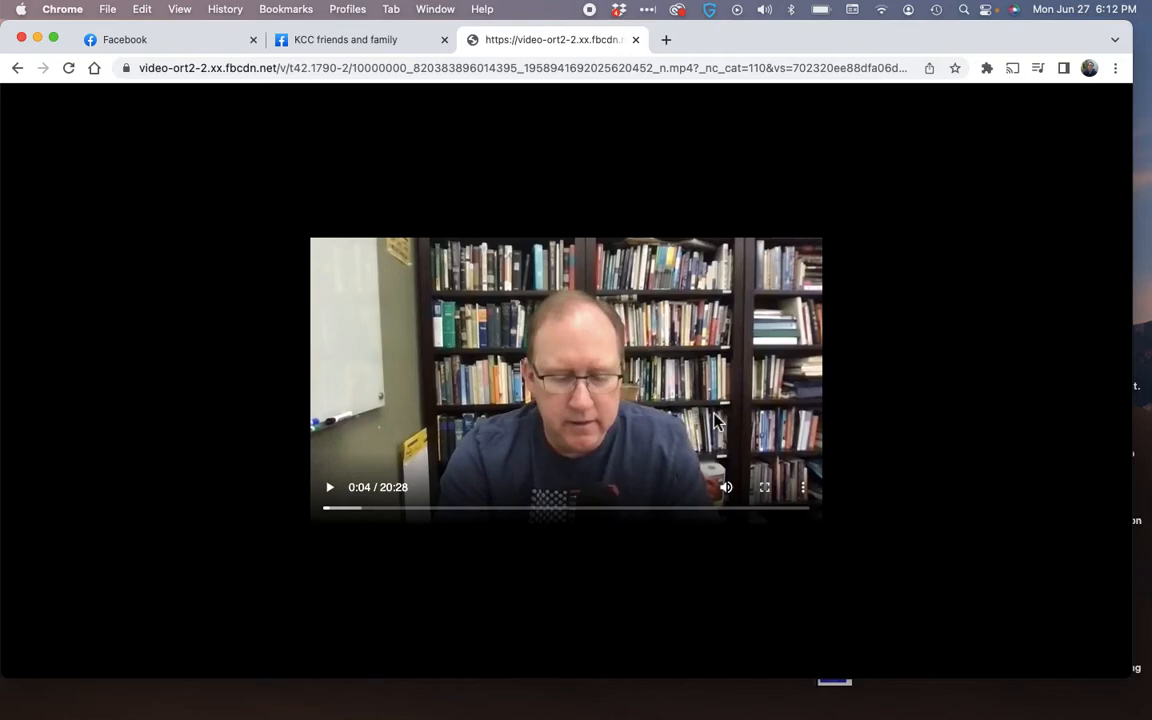
- Save the video as TheMorningDive to the Desktop via Save Video As
right_click(716, 420)
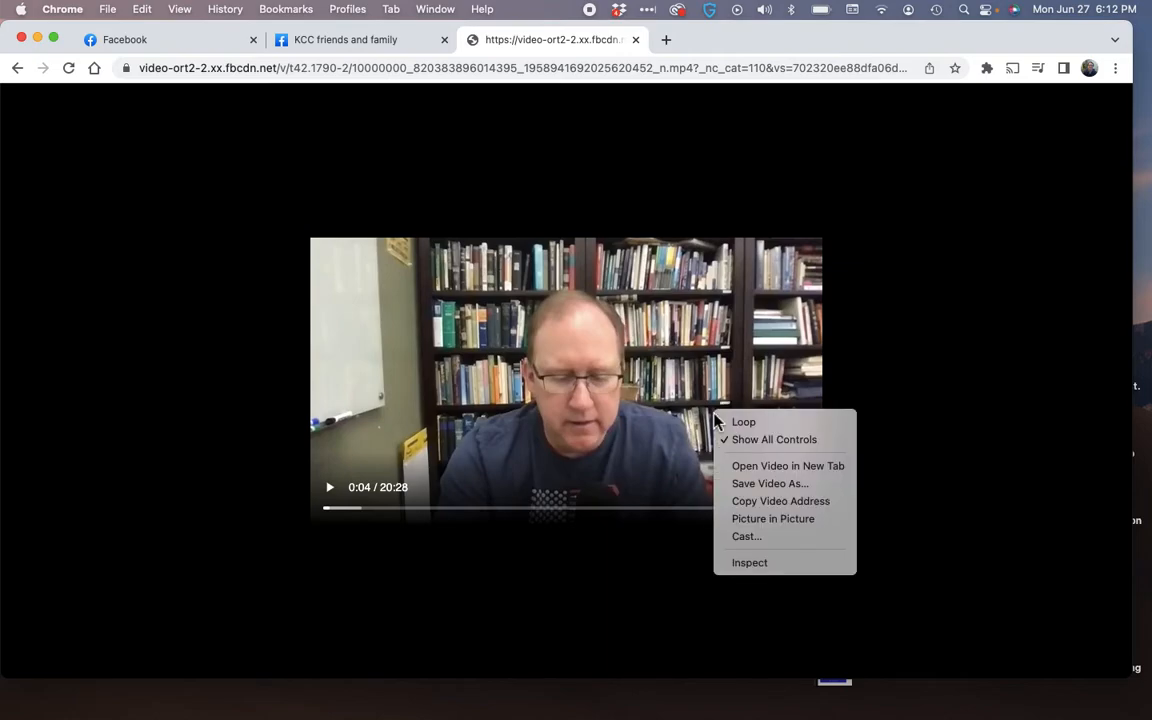
mouse_move(768, 482)
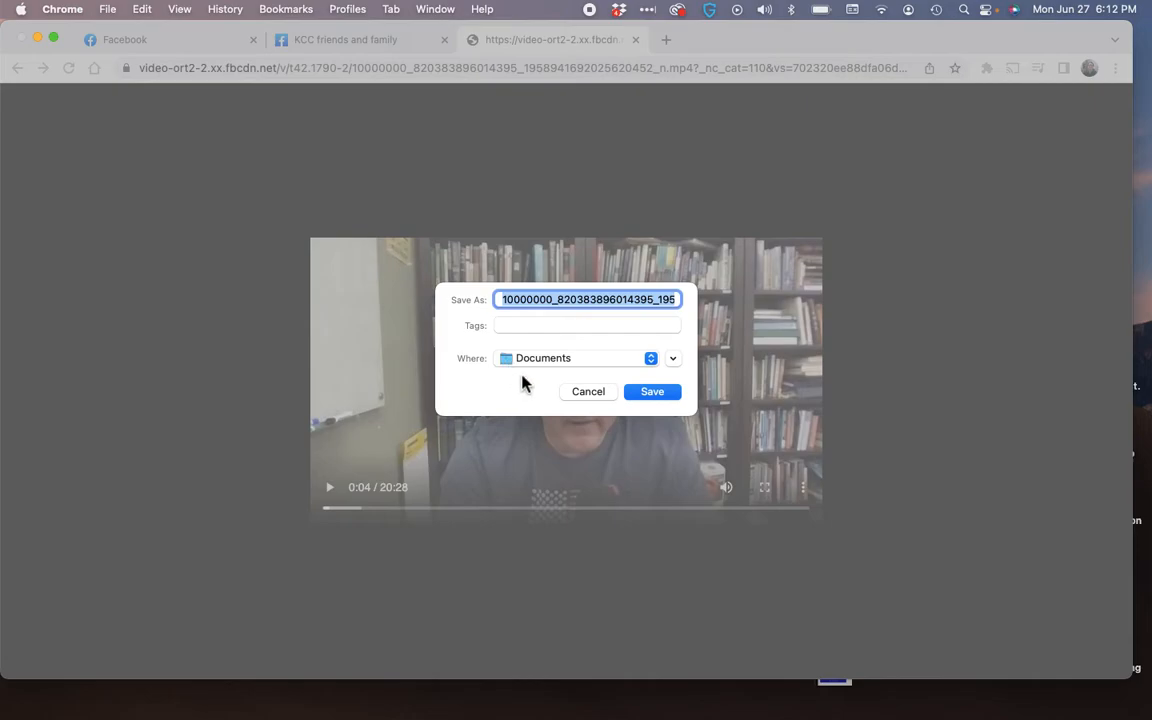
mouse_move(524, 390)
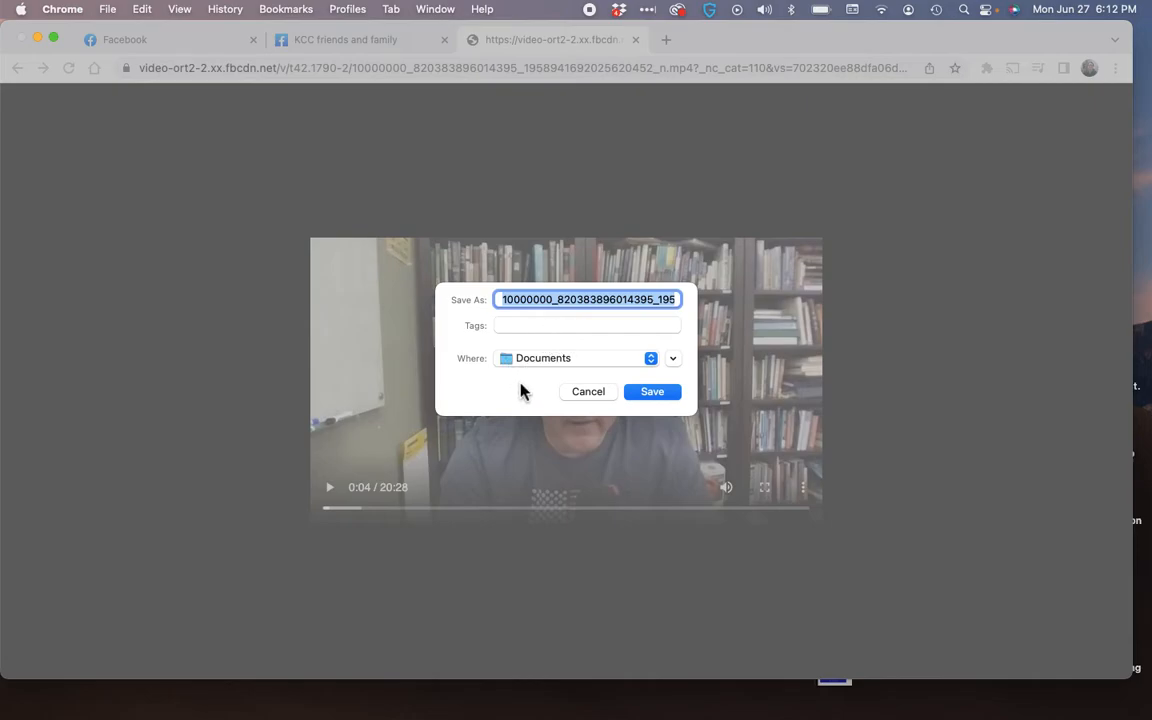
text(T)
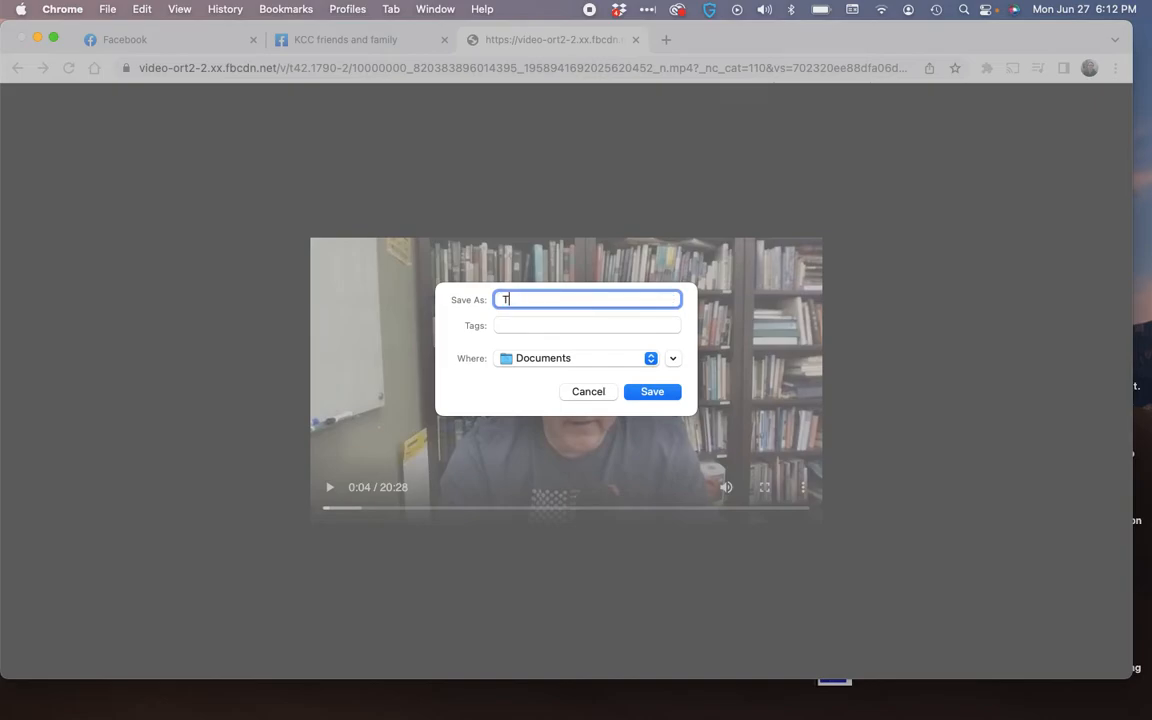
text(heMor)
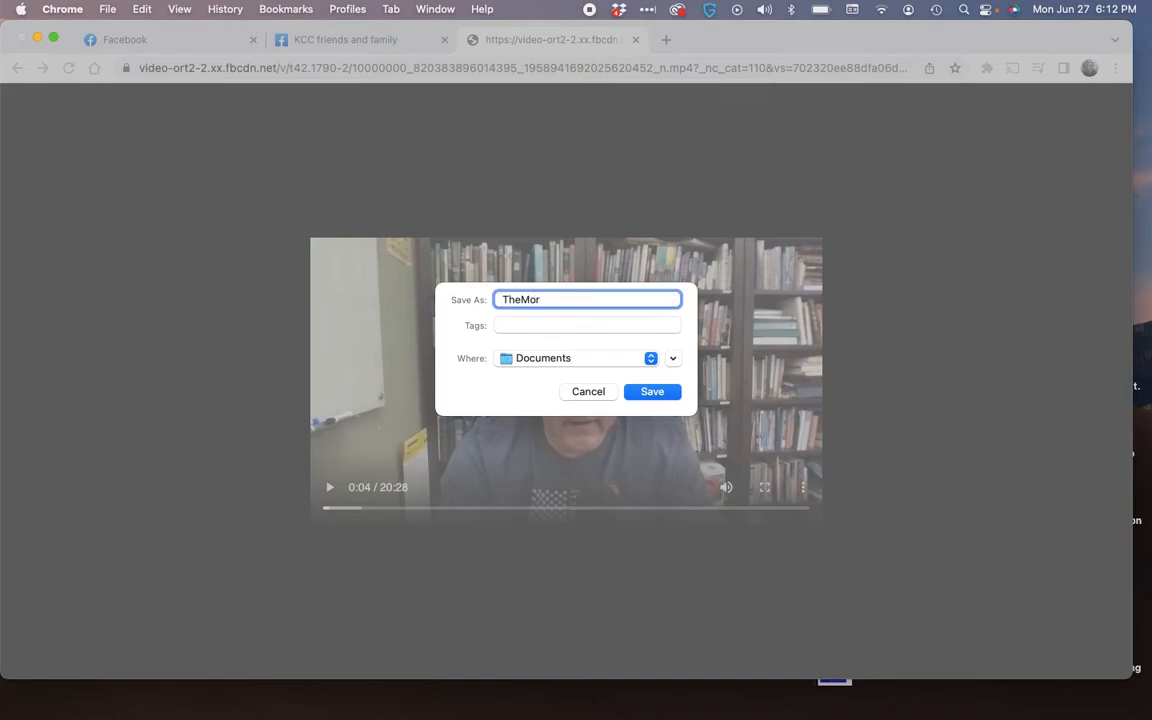
text(ning)
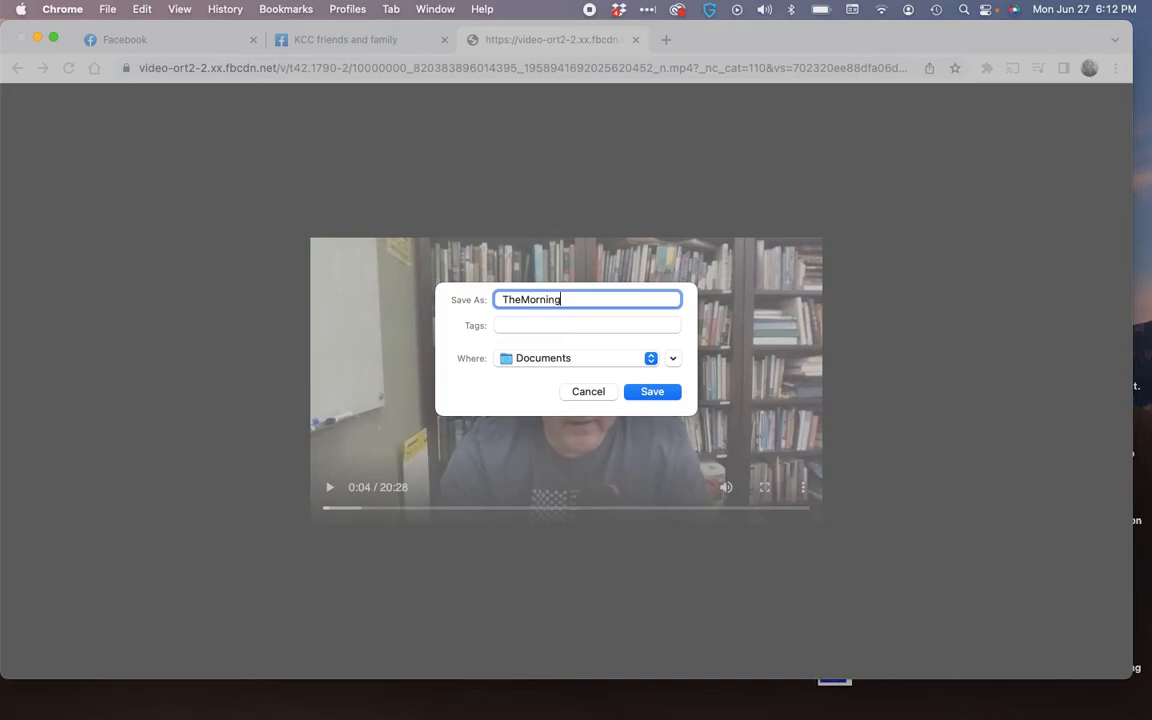
text(Dive)
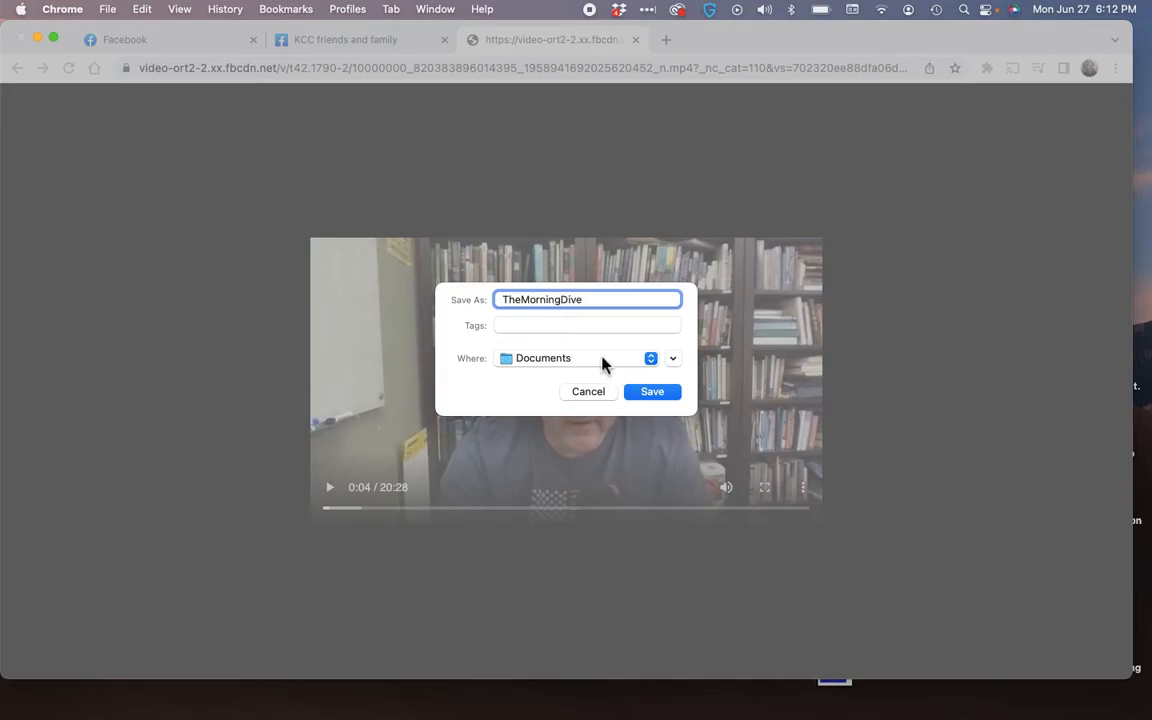
click(650, 358)
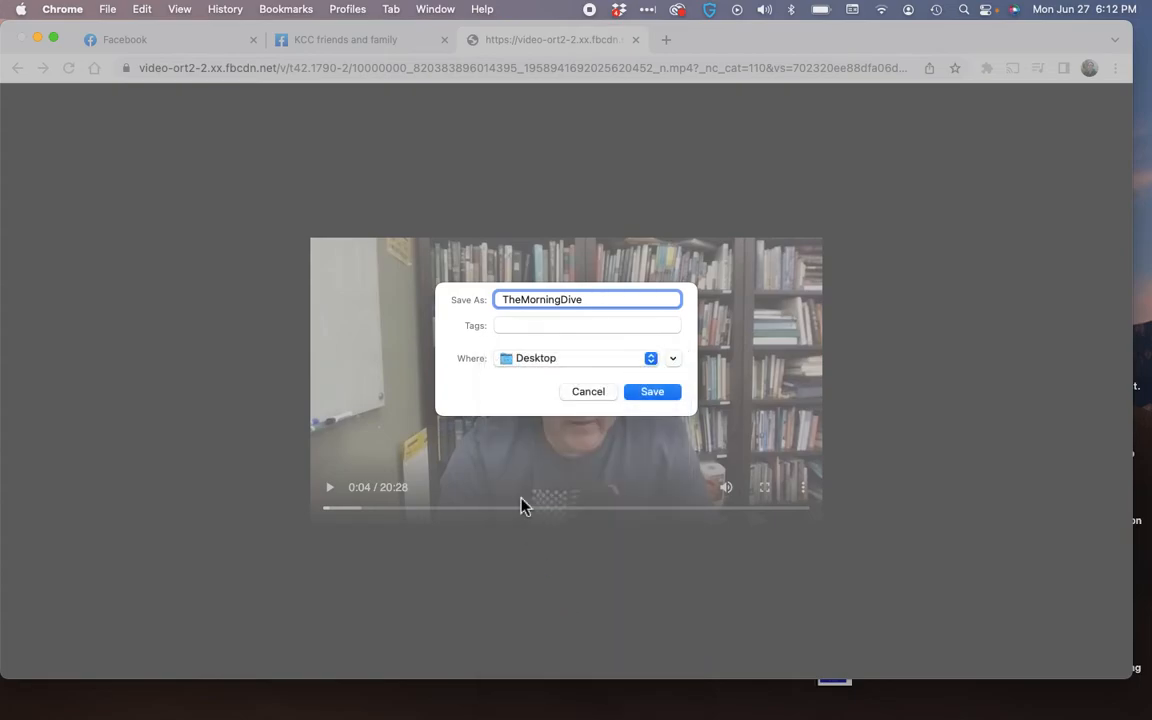
click(652, 390)
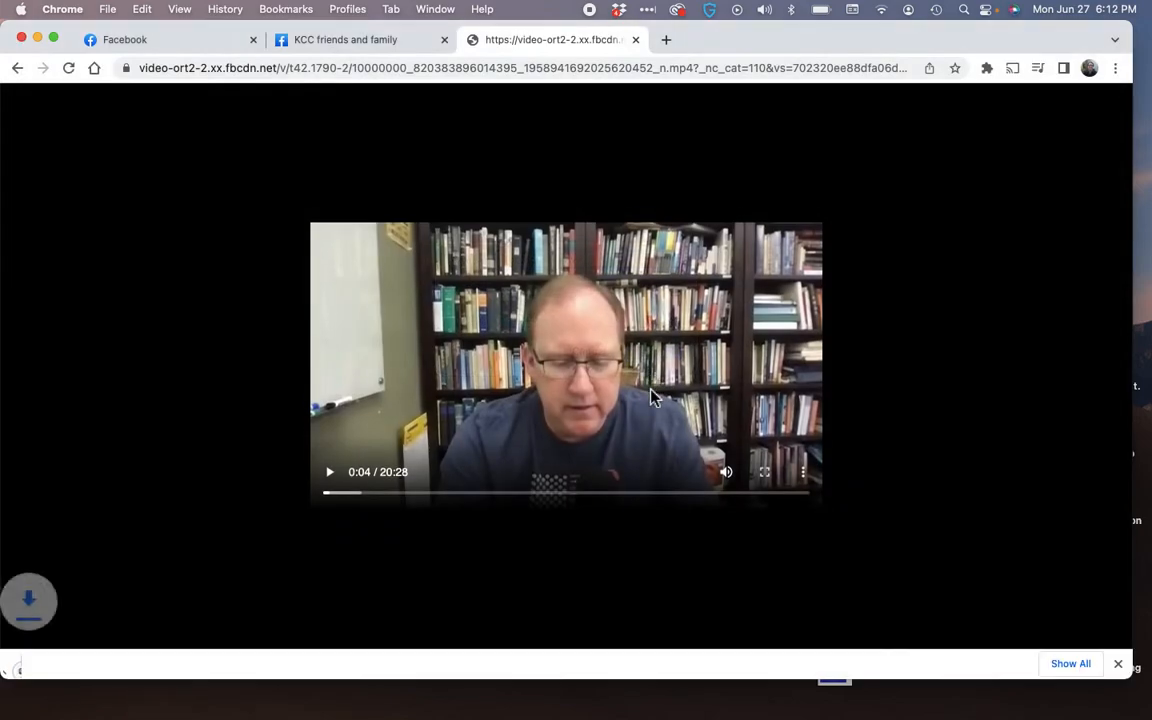
- Wait in Chrome while TheMorningDive.mp4 finishes downloading
click(28, 600)
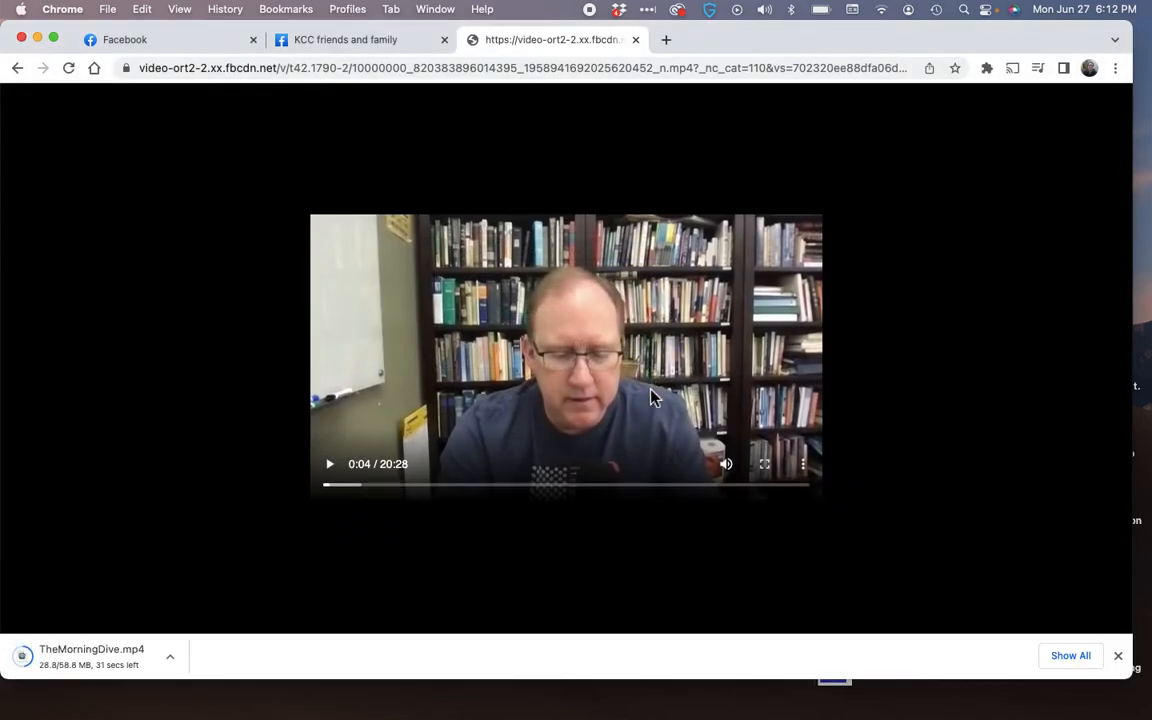
mouse_move(128, 476)
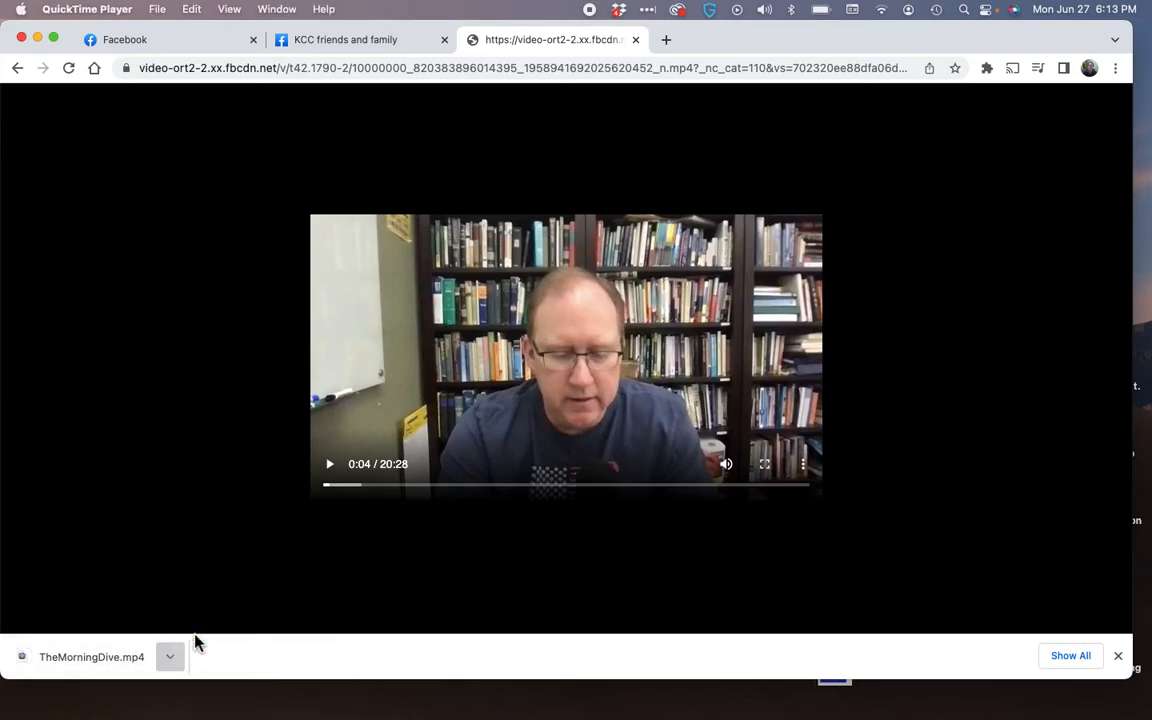
- Check TheMorningDive.mp4 by playing its first seconds in QuickTime Player, then close the player
click(92, 656)
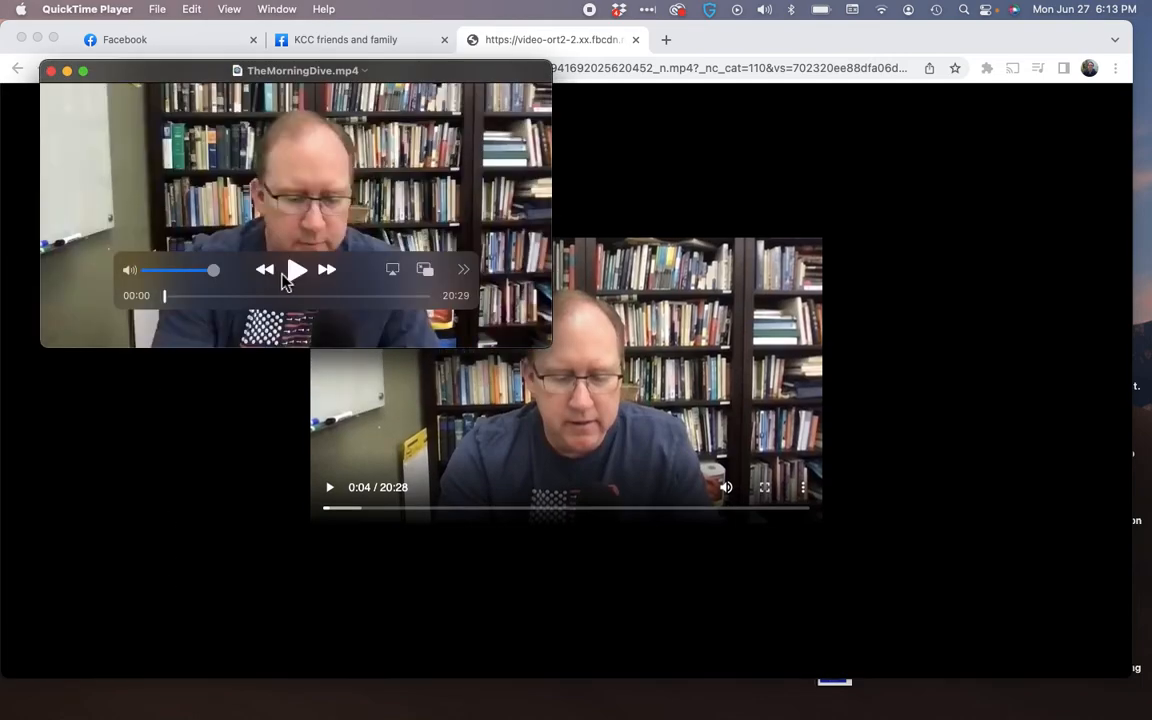
click(296, 270)
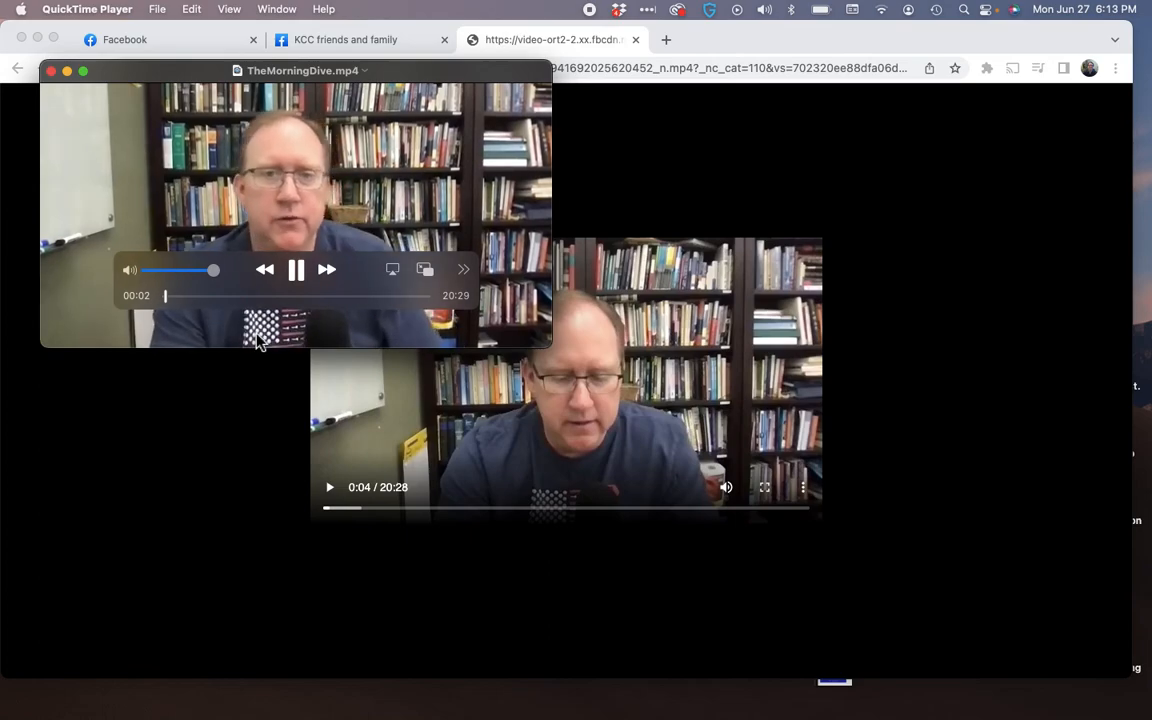
click(296, 270)
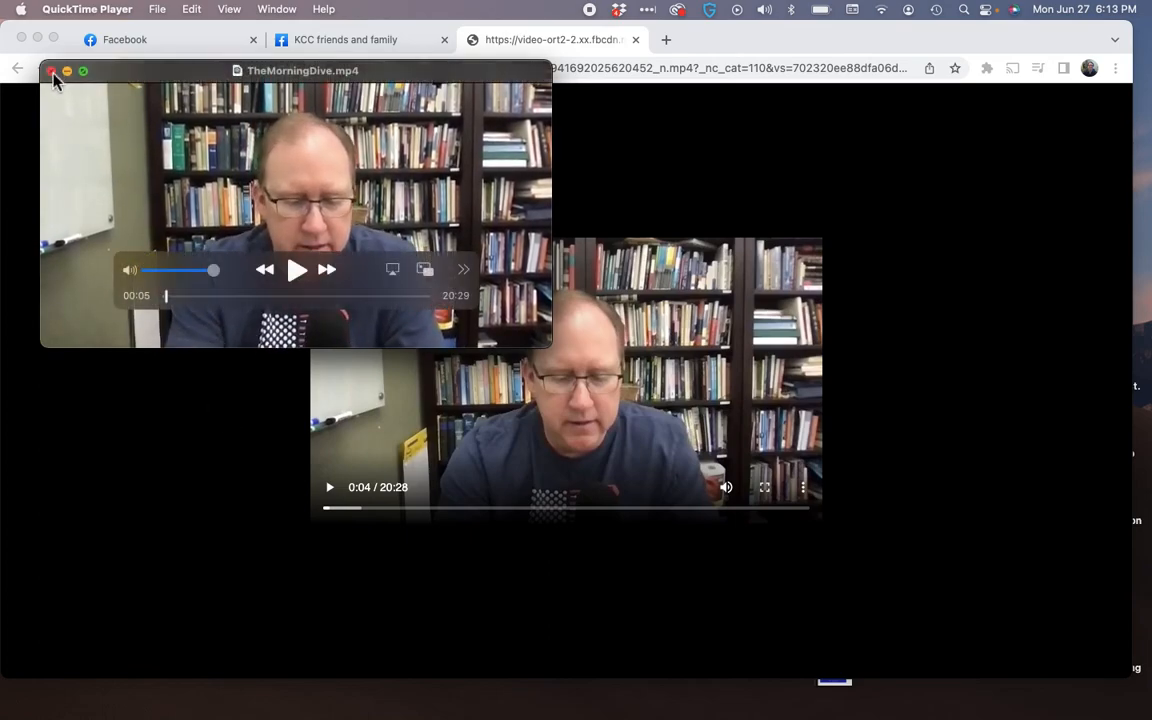
click(54, 72)
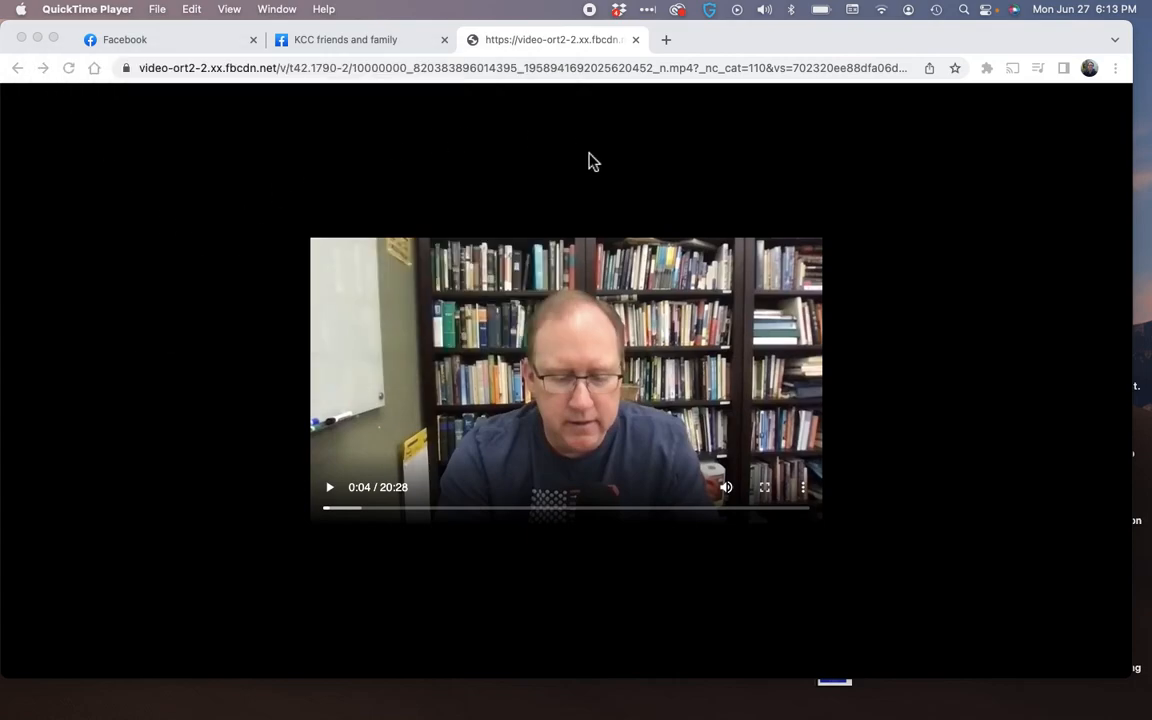
mouse_move(912, 282)
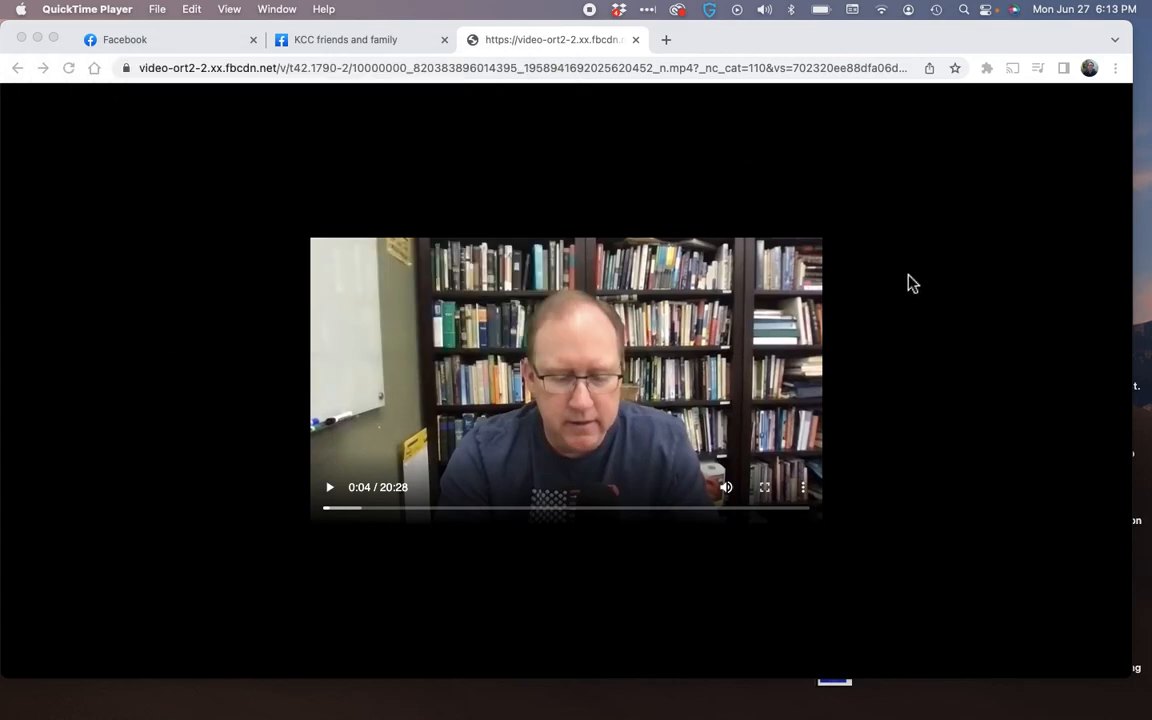